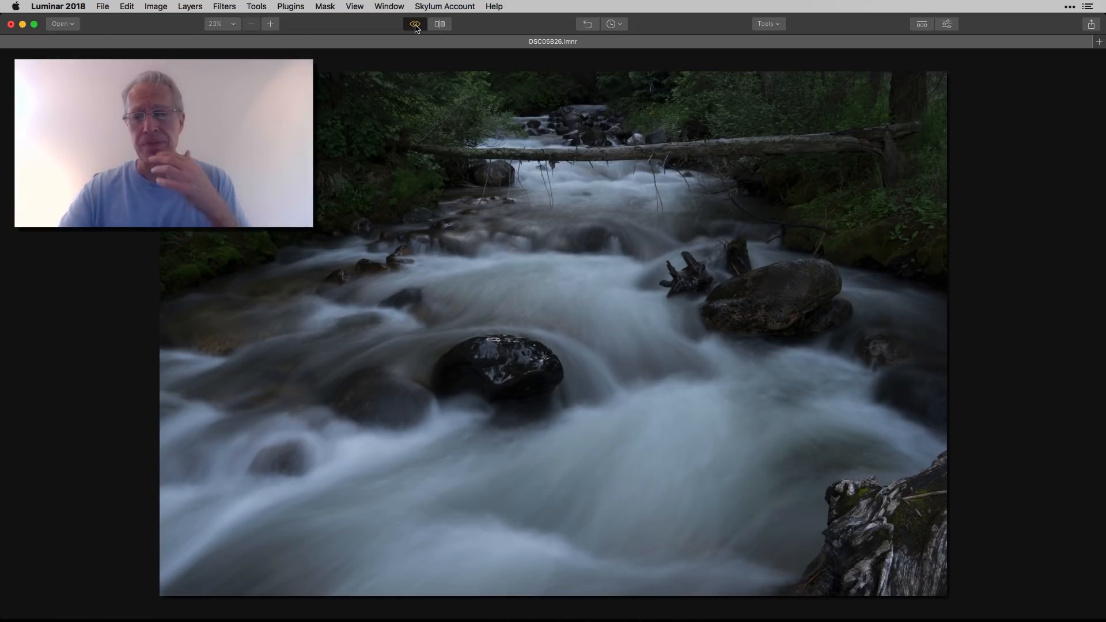
# Compare original and edit, then show the Filters panel with Develop at Highlights -48, Whites 50, Clarity 35.
pyautogui.click(413, 23)
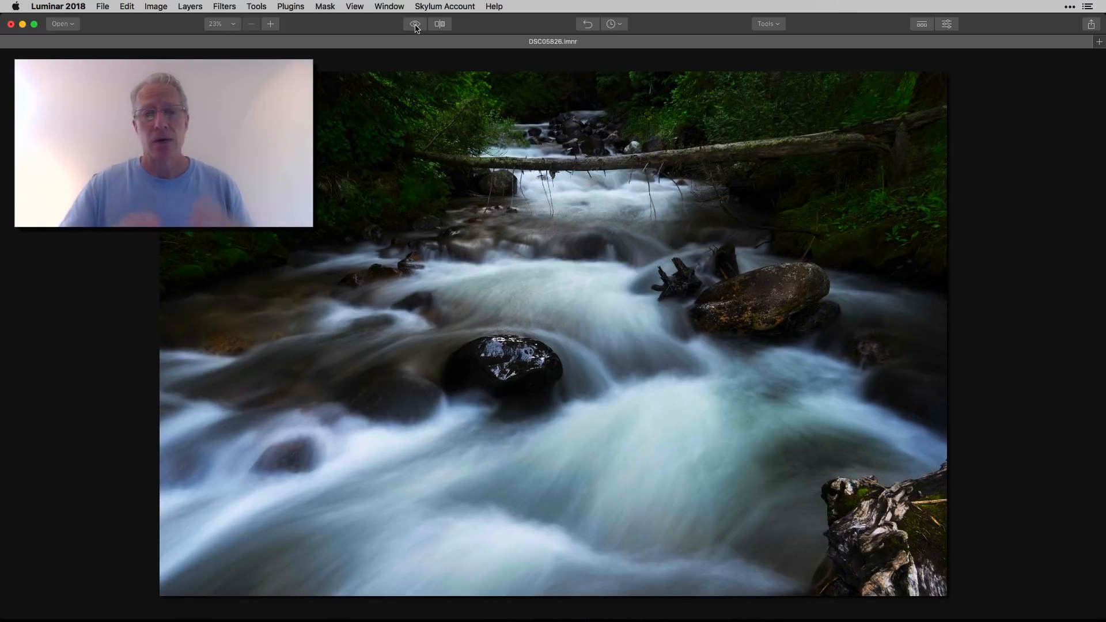
pyautogui.click(413, 23)
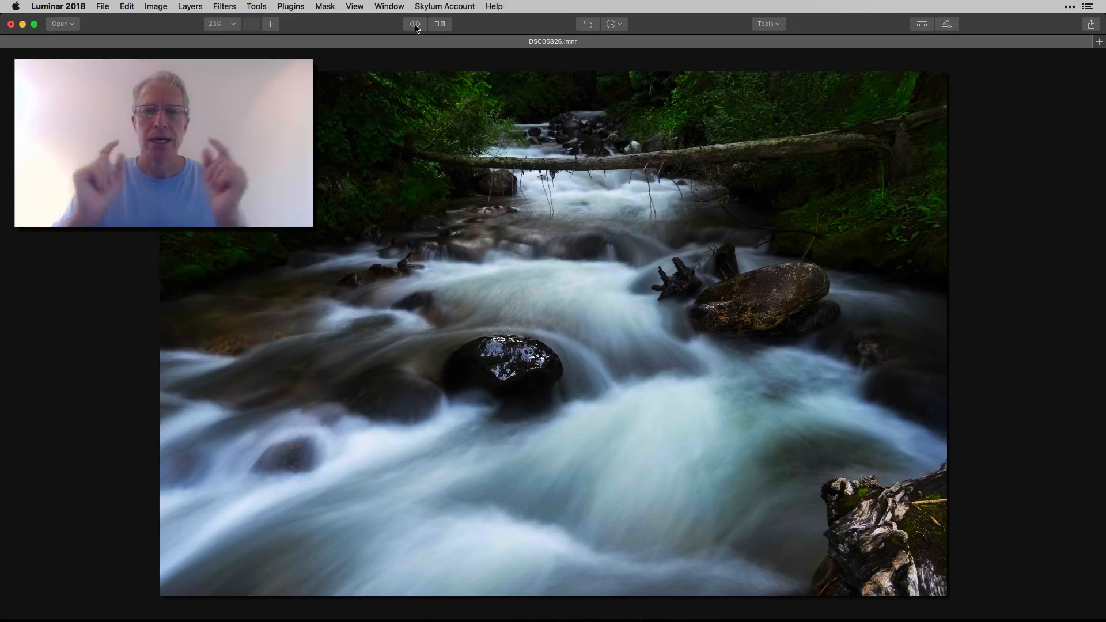
pyautogui.click(947, 23)
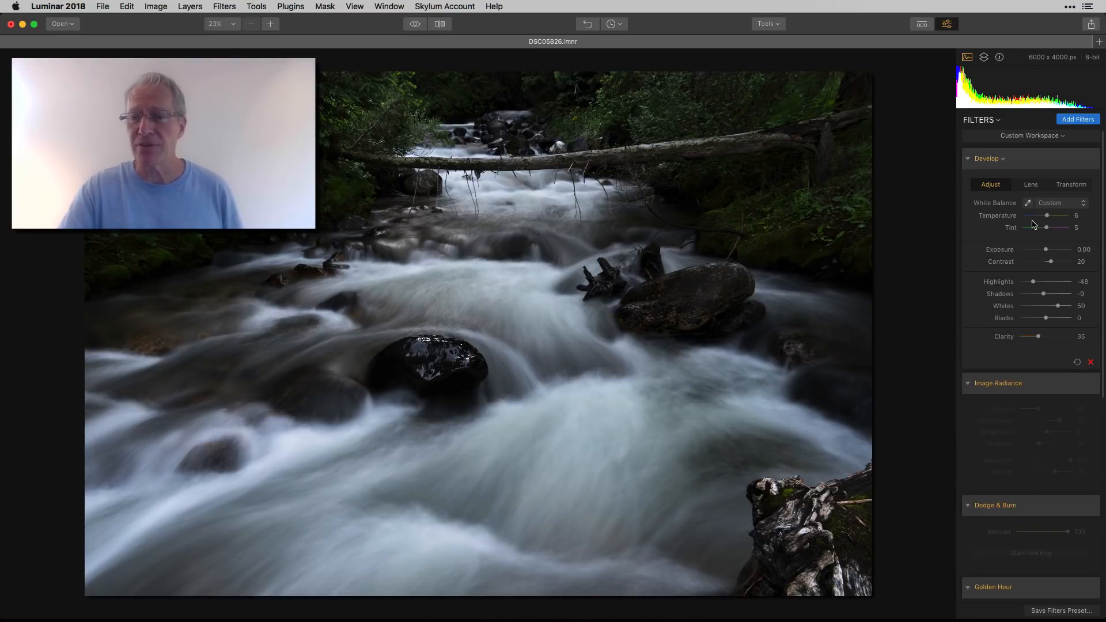
pyautogui.click(414, 23)
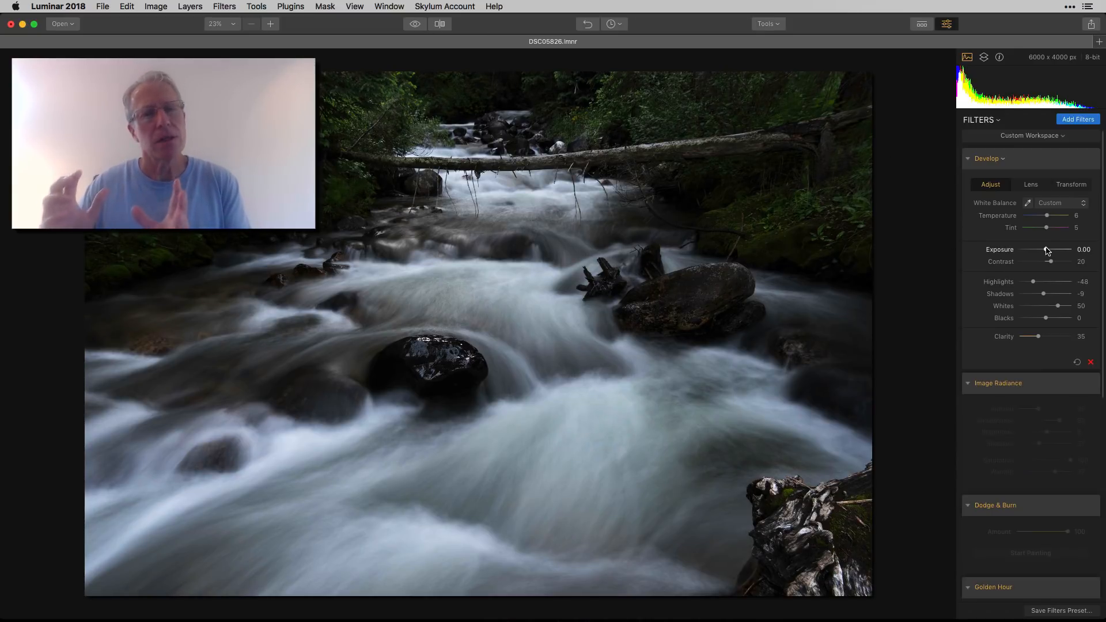
pyautogui.moveTo(1043, 294)
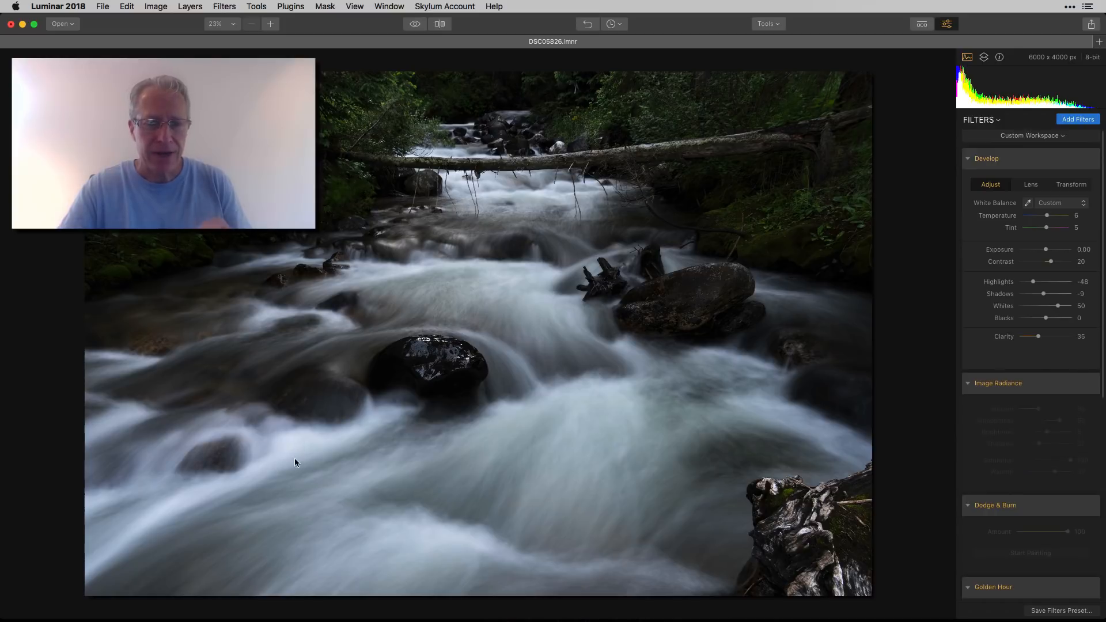
pyautogui.moveTo(274, 460)
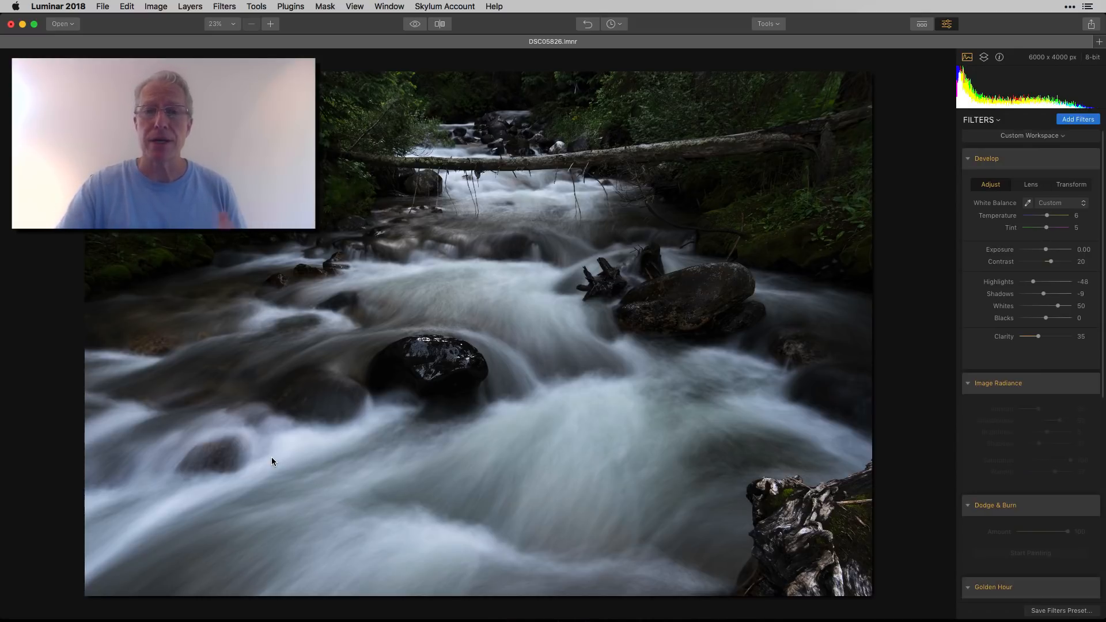
pyautogui.moveTo(746, 455)
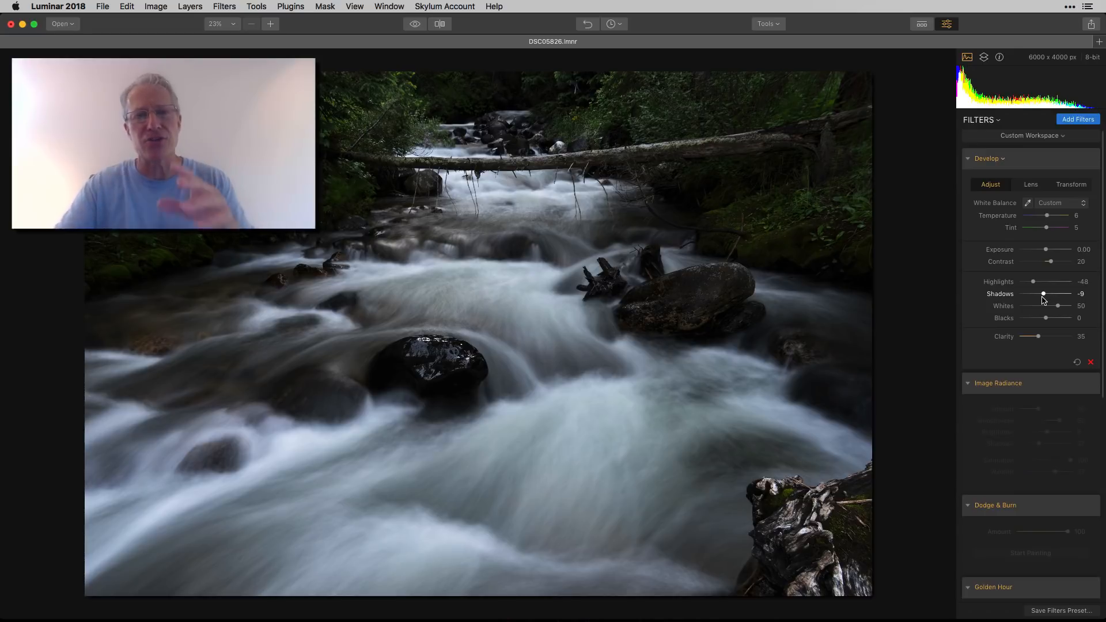
pyautogui.moveTo(1022, 232)
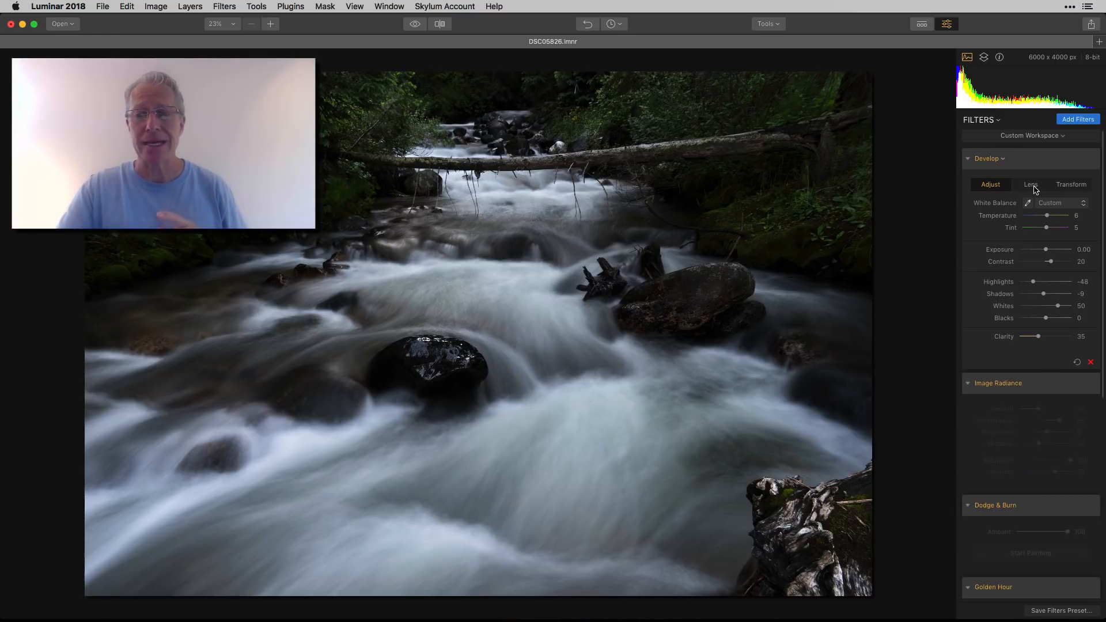
# In Develop's Lens settings, try Lens Distortion at 0 and restore it to 100, comparing before/after.
pyautogui.click(1030, 184)
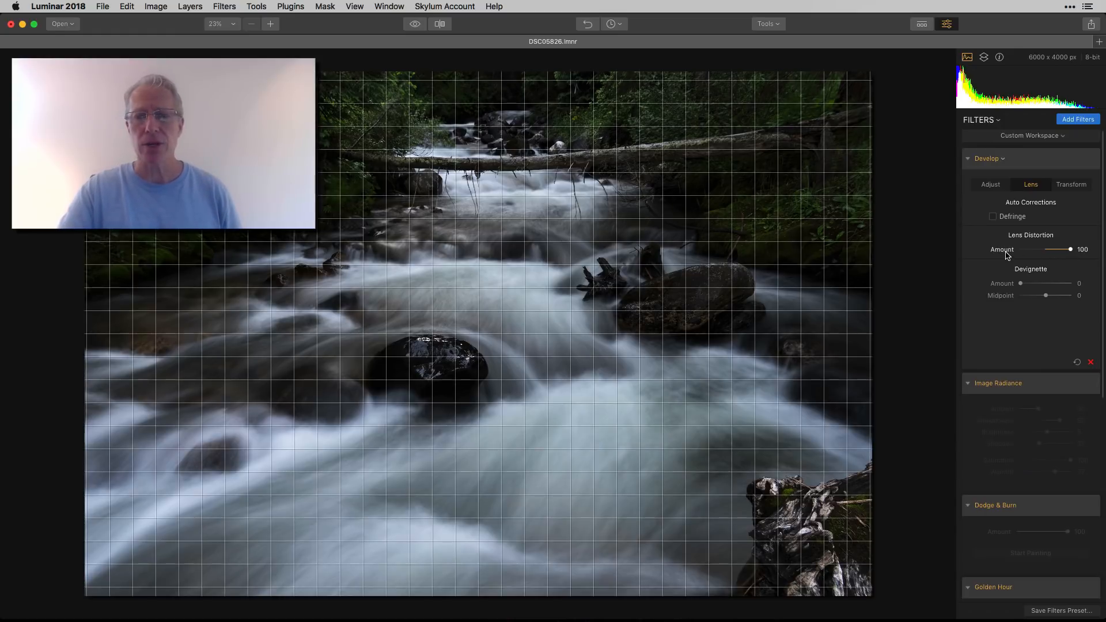
pyautogui.moveTo(1070, 249); pyautogui.dragTo(1046, 249)
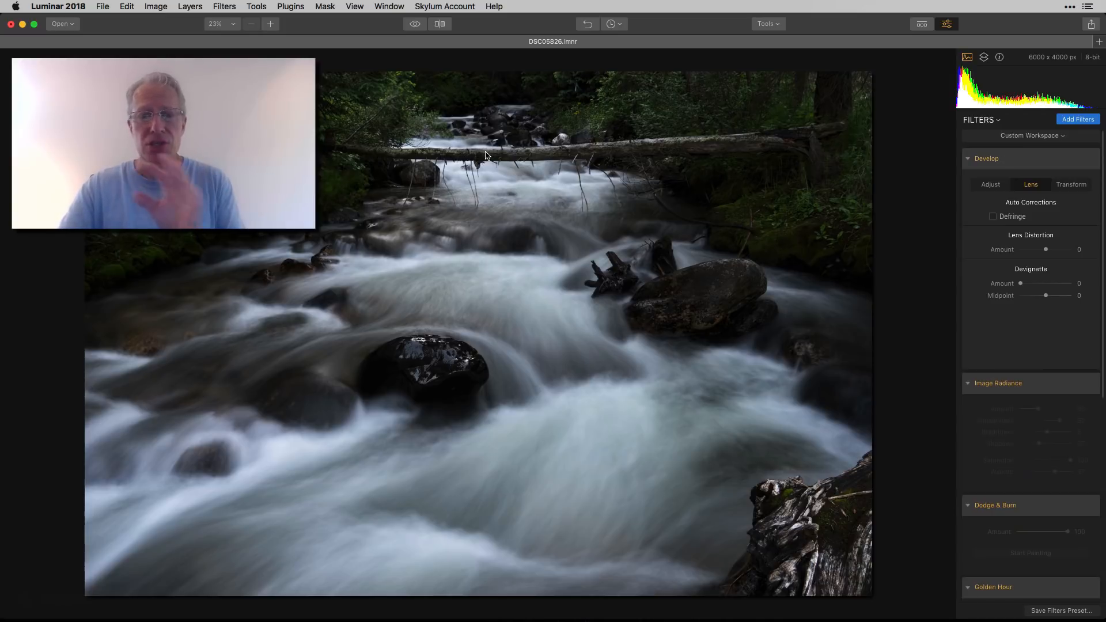
pyautogui.moveTo(658, 151)
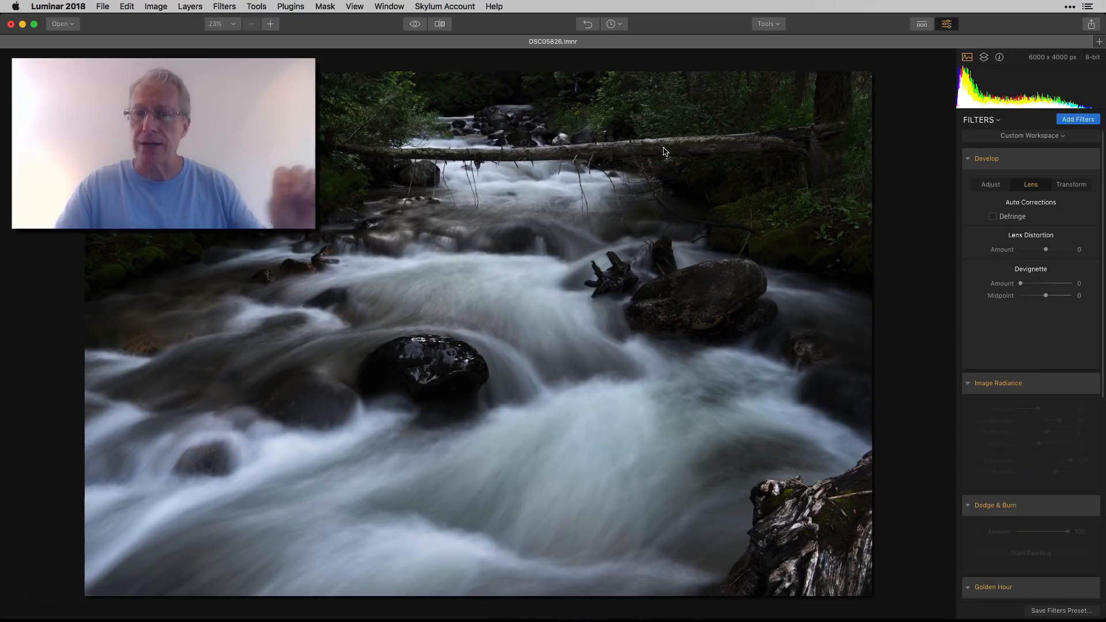
pyautogui.moveTo(831, 115)
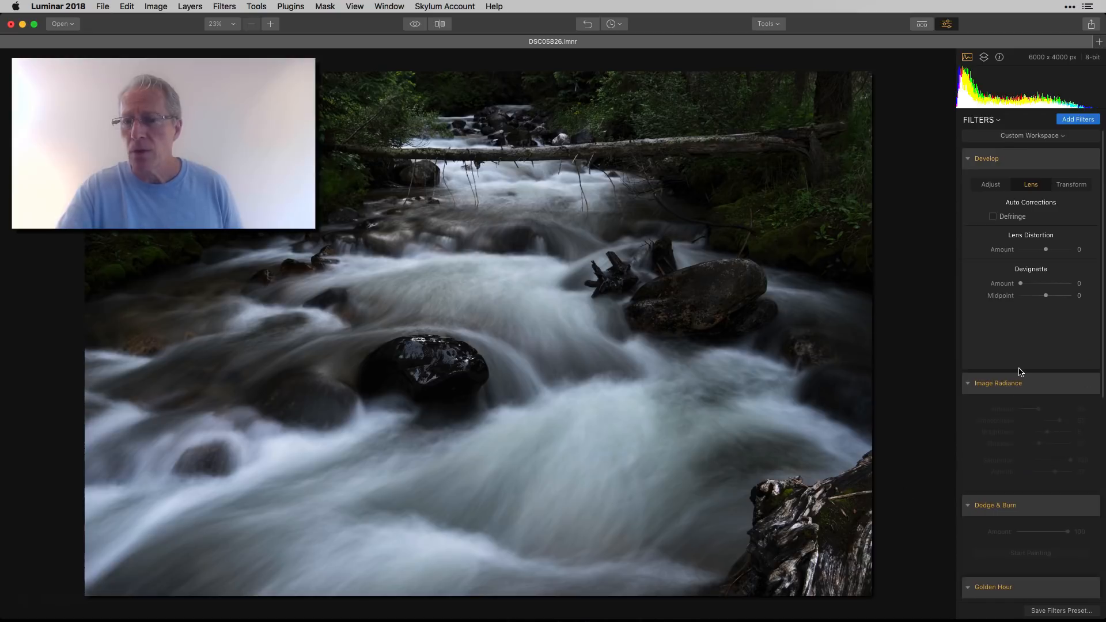
pyautogui.moveTo(1046, 248); pyautogui.dragTo(1070, 249)
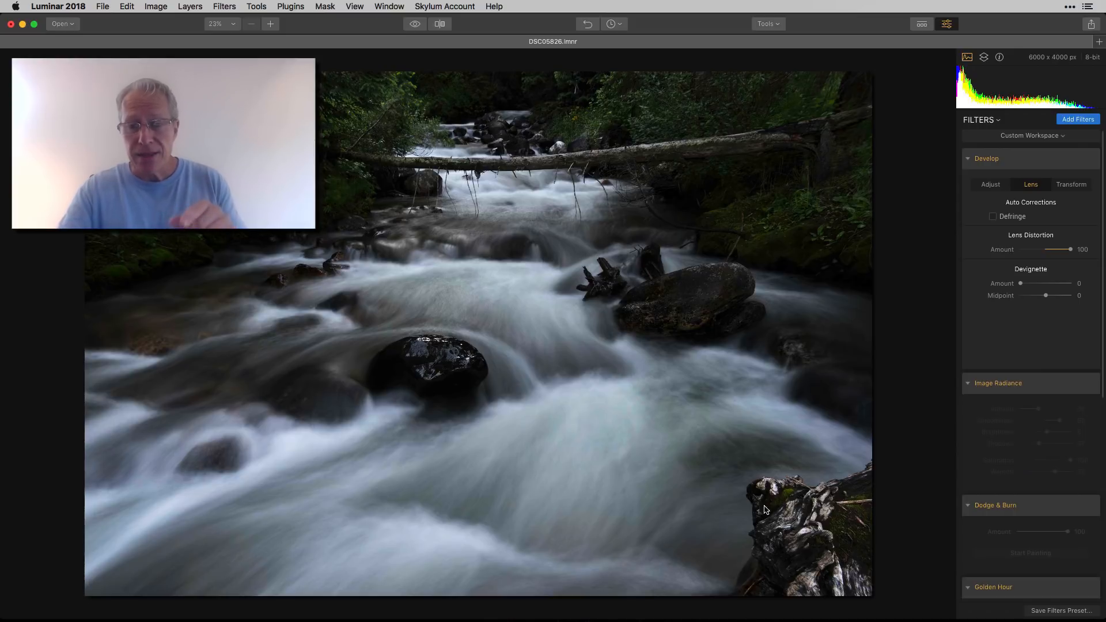
pyautogui.moveTo(749, 512)
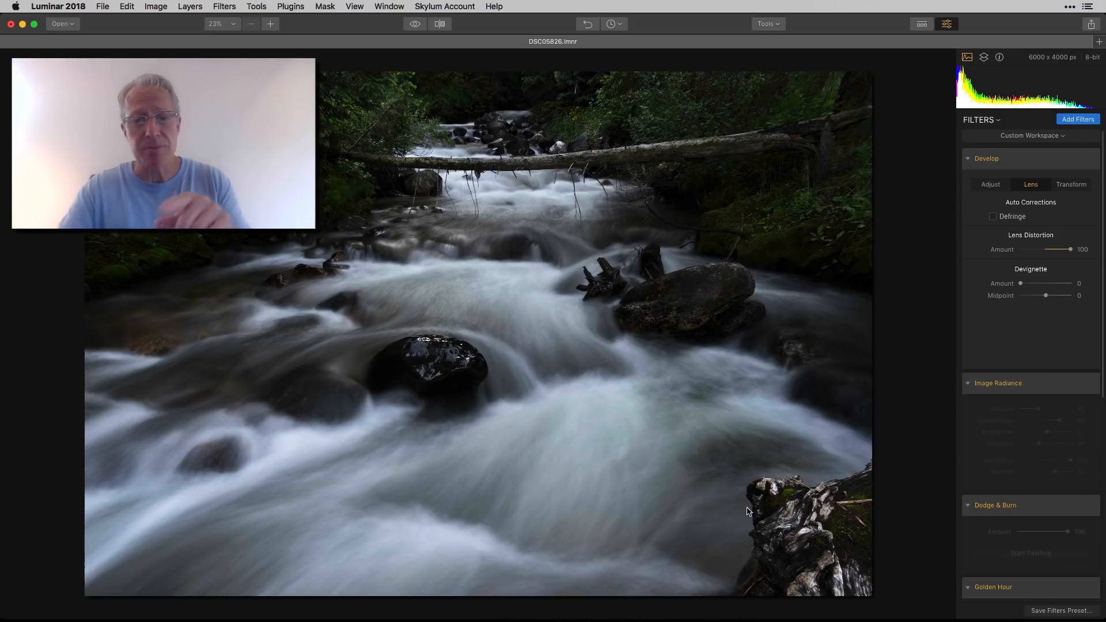
pyautogui.click(414, 23)
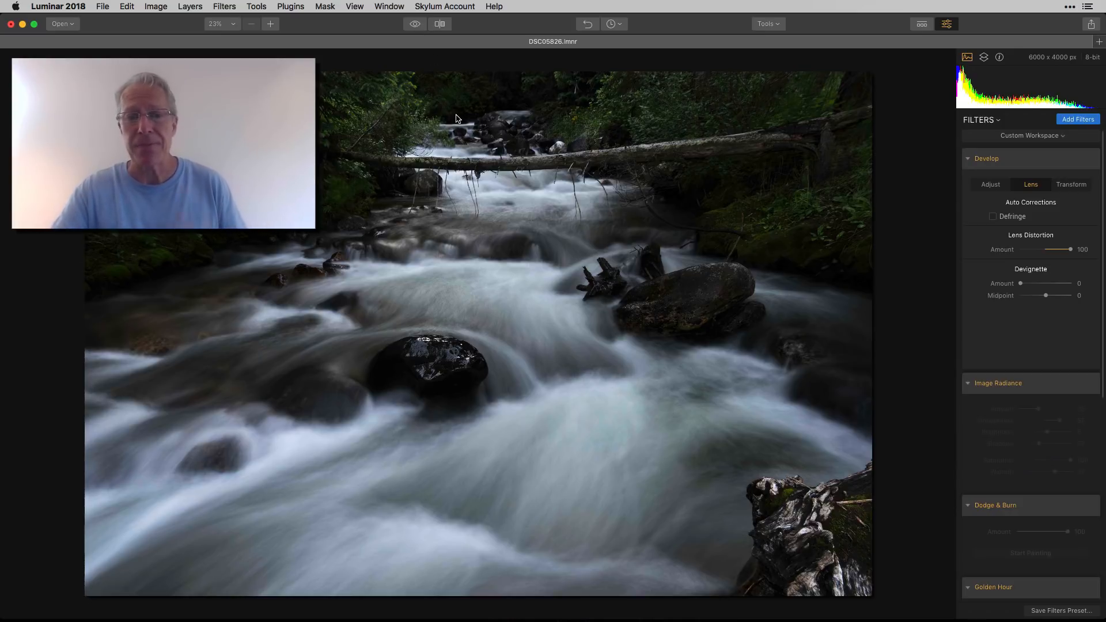
pyautogui.click(415, 23)
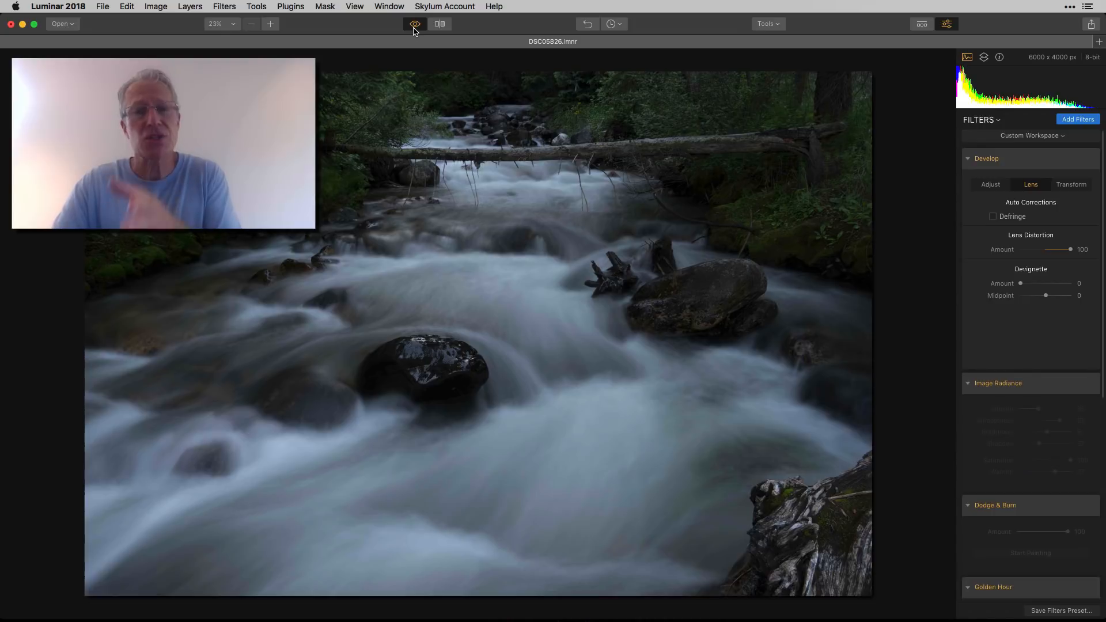
# Return to the edited view and reveal Image Radiance: Amount 35, Smoothness 55, Saturation 100, Warmth 37.
pyautogui.click(415, 23)
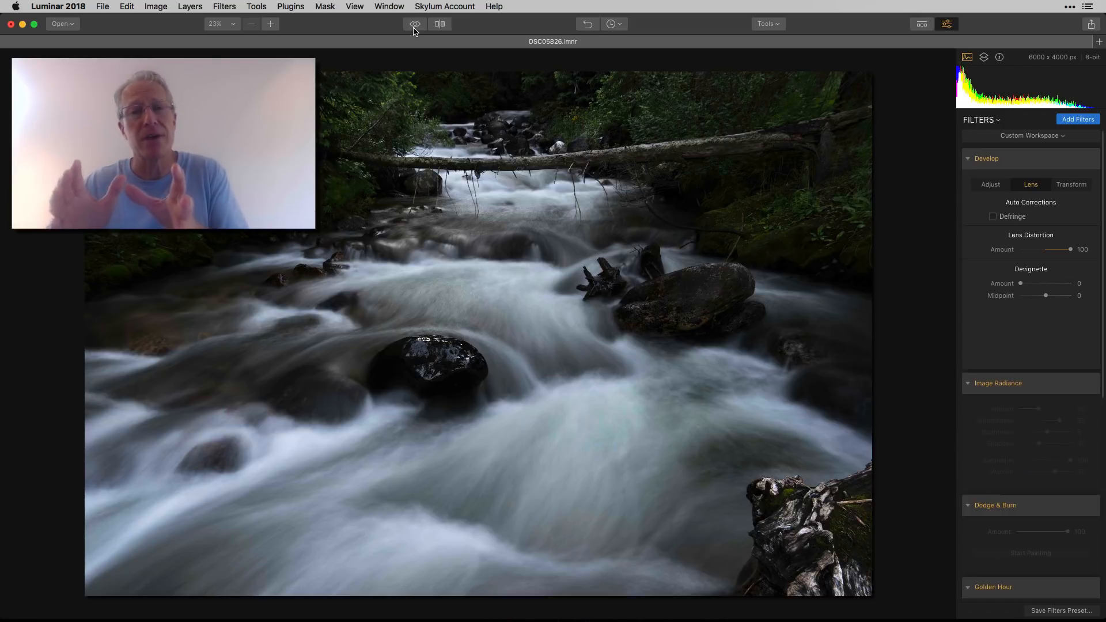
pyautogui.click(415, 23)
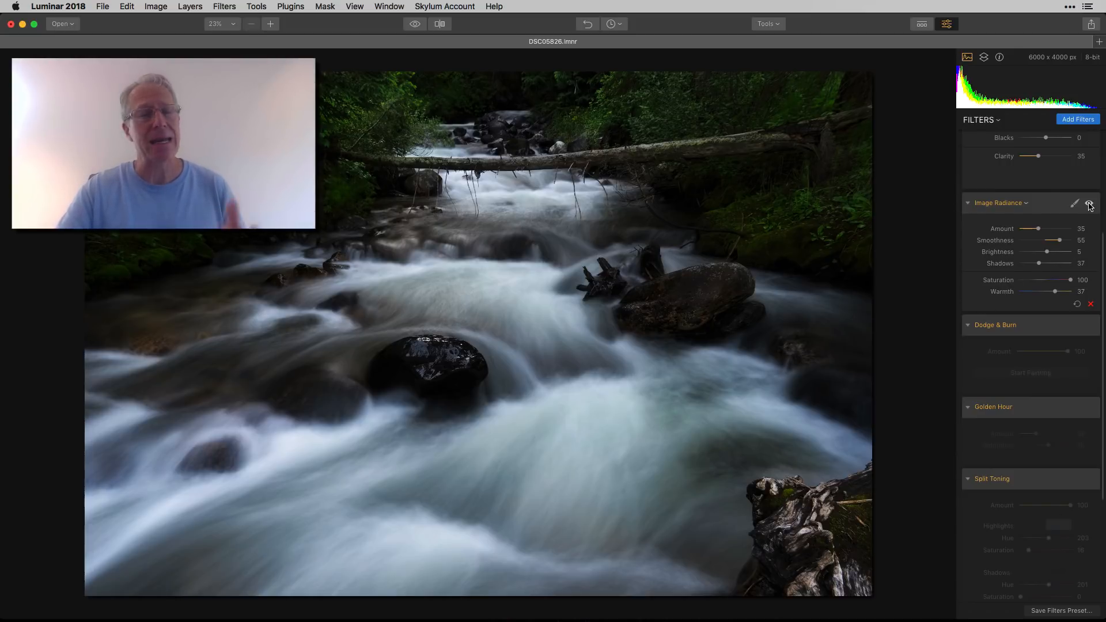
# Compare Image Radiance off and on, then scroll down to Dodge & Burn at Amount 100.
pyautogui.click(1089, 202)
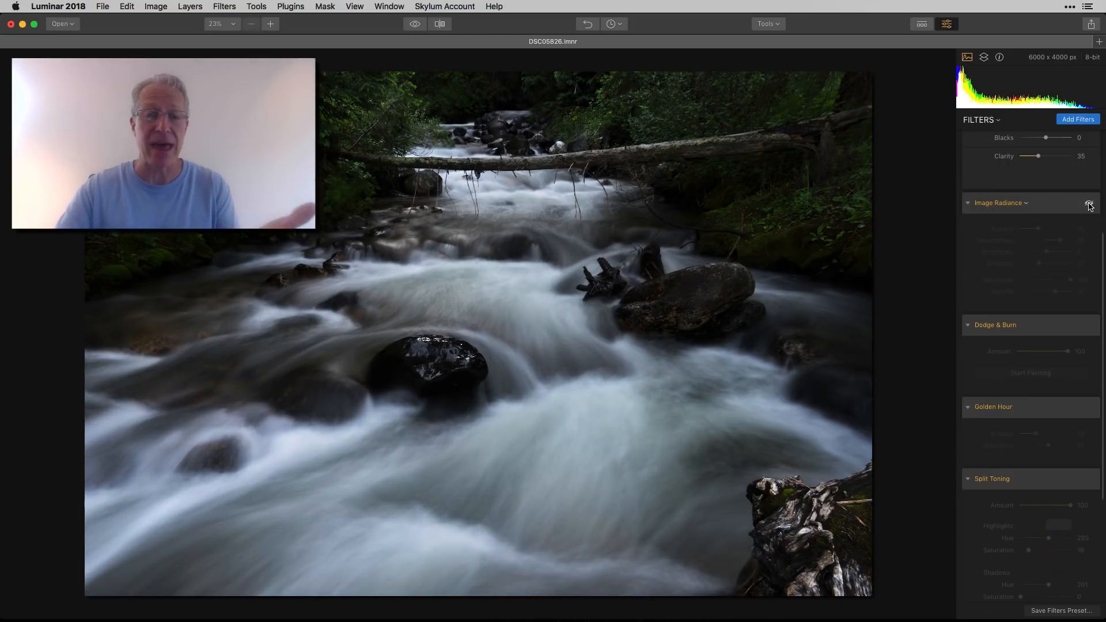
pyautogui.click(1090, 202)
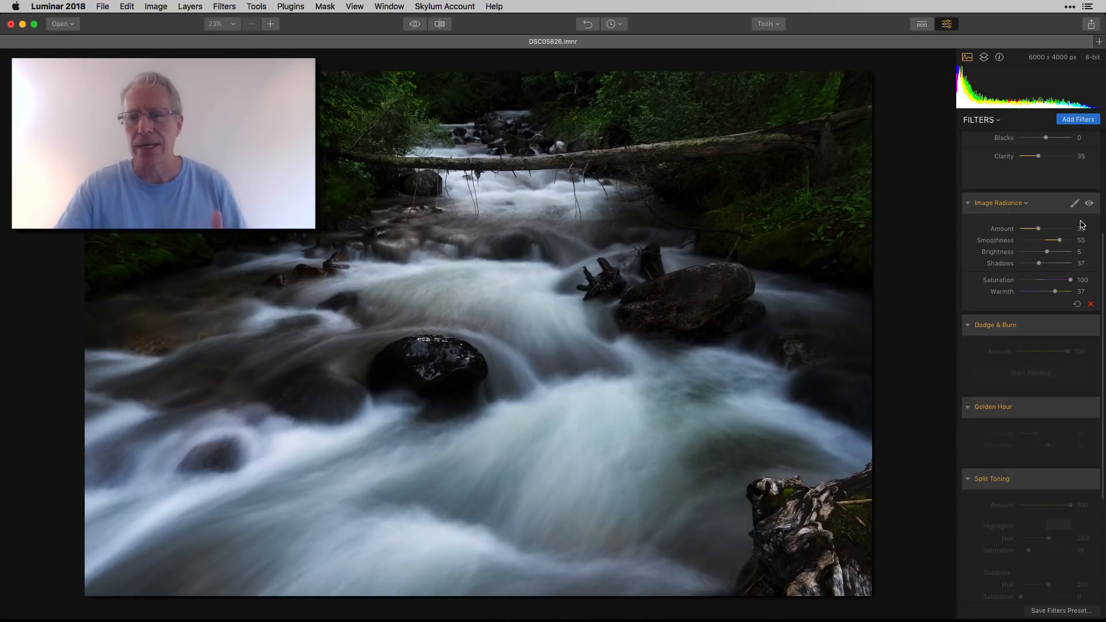
pyautogui.scroll(-3)
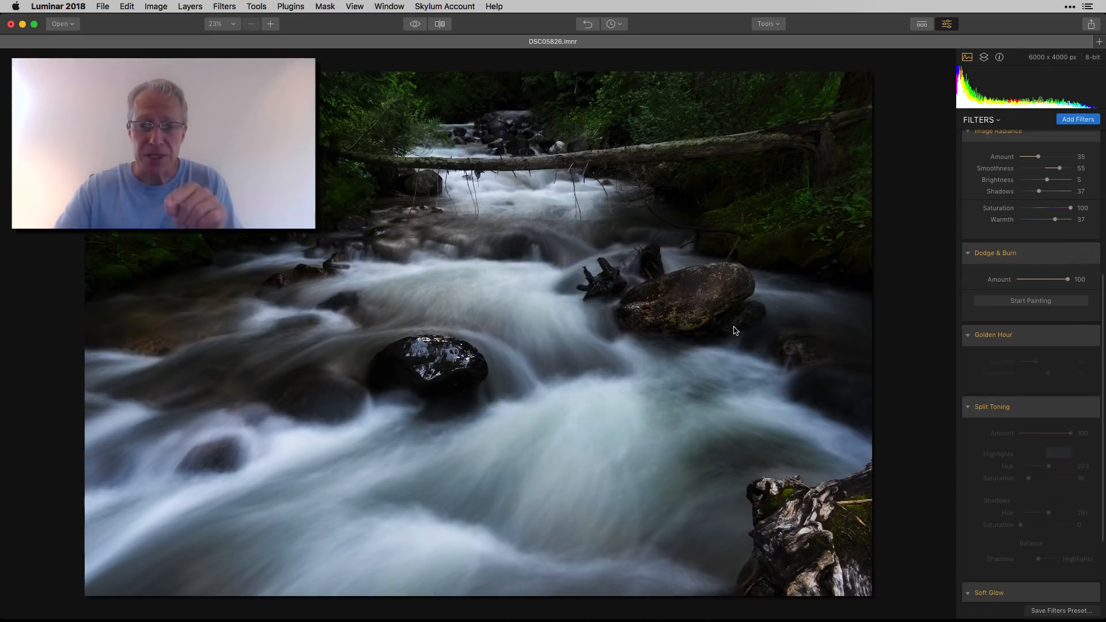
pyautogui.moveTo(458, 374)
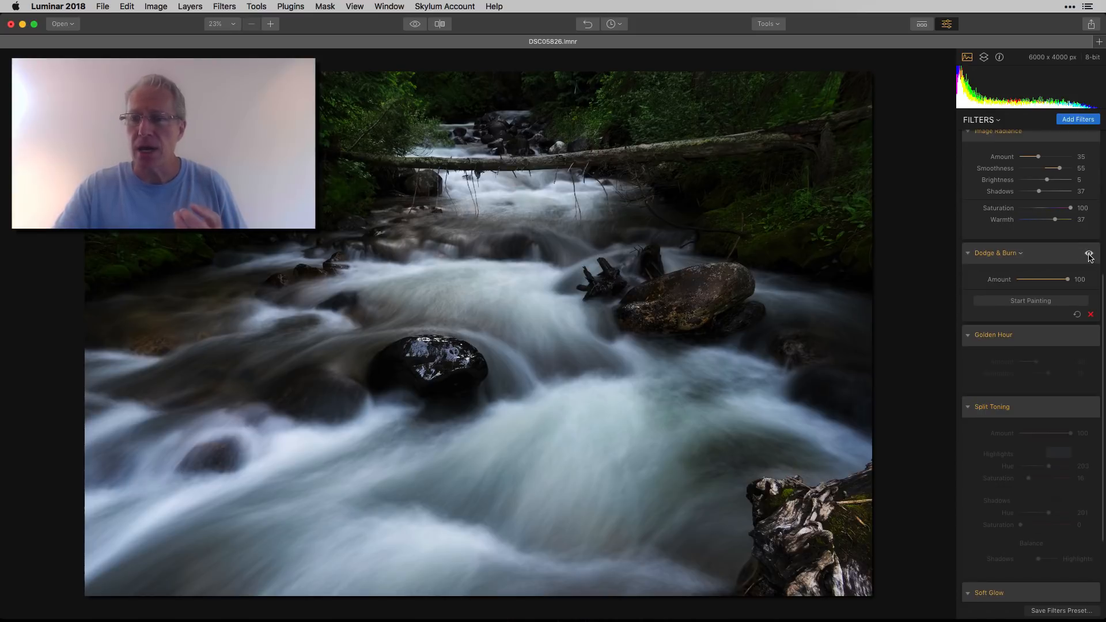
# Compare Dodge & Burn off and on, then hide Golden Hour (Amount 30, Saturation 10) for comparison.
pyautogui.click(1088, 253)
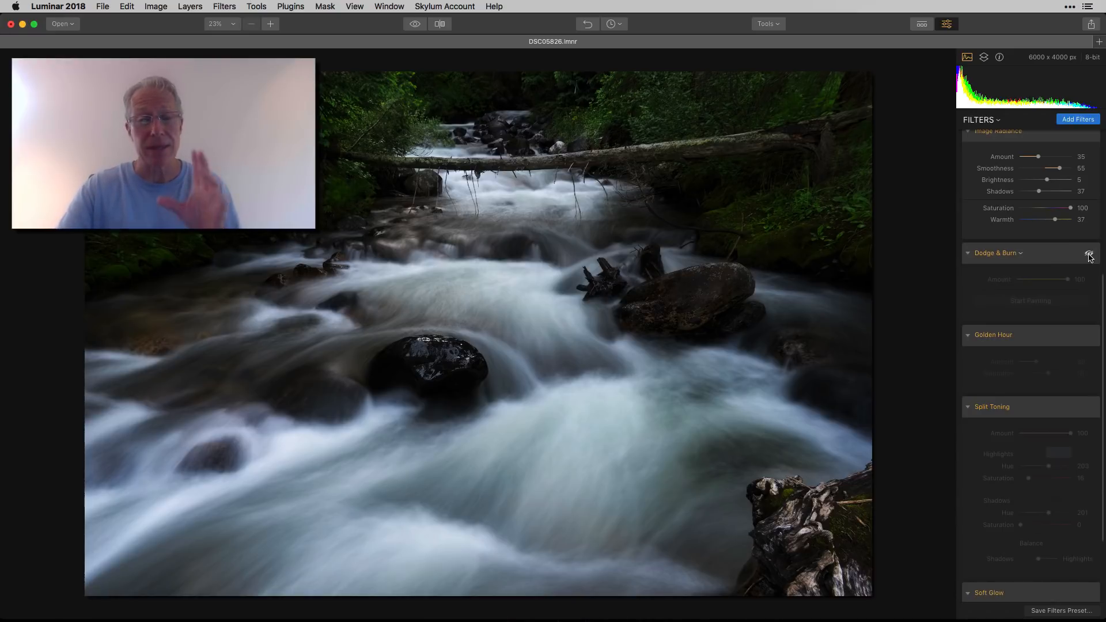
pyautogui.click(1089, 253)
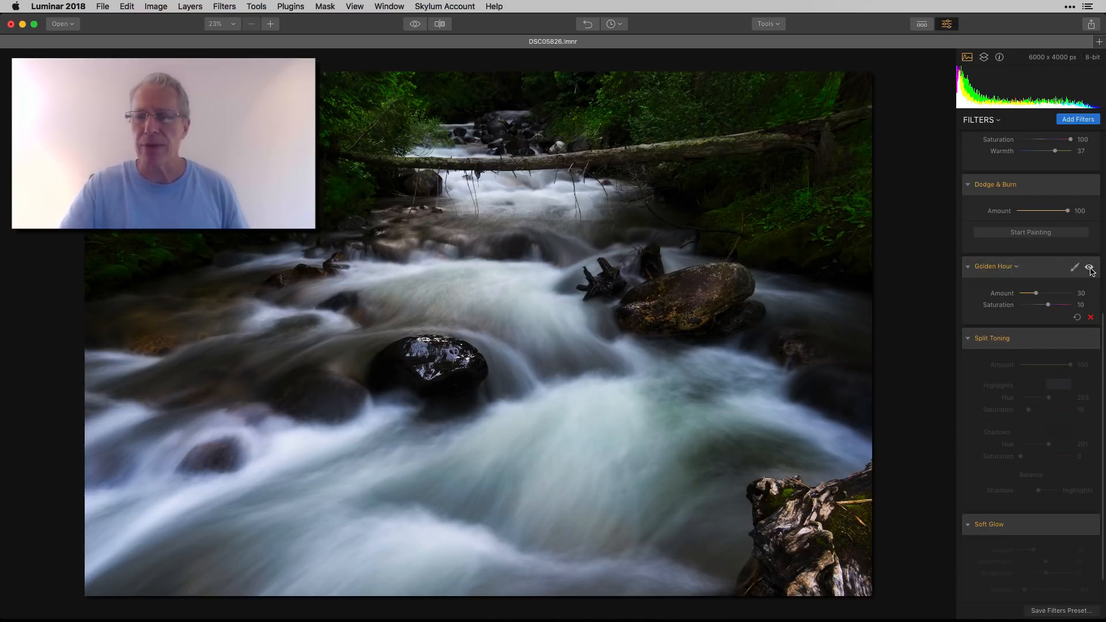
pyautogui.click(1090, 268)
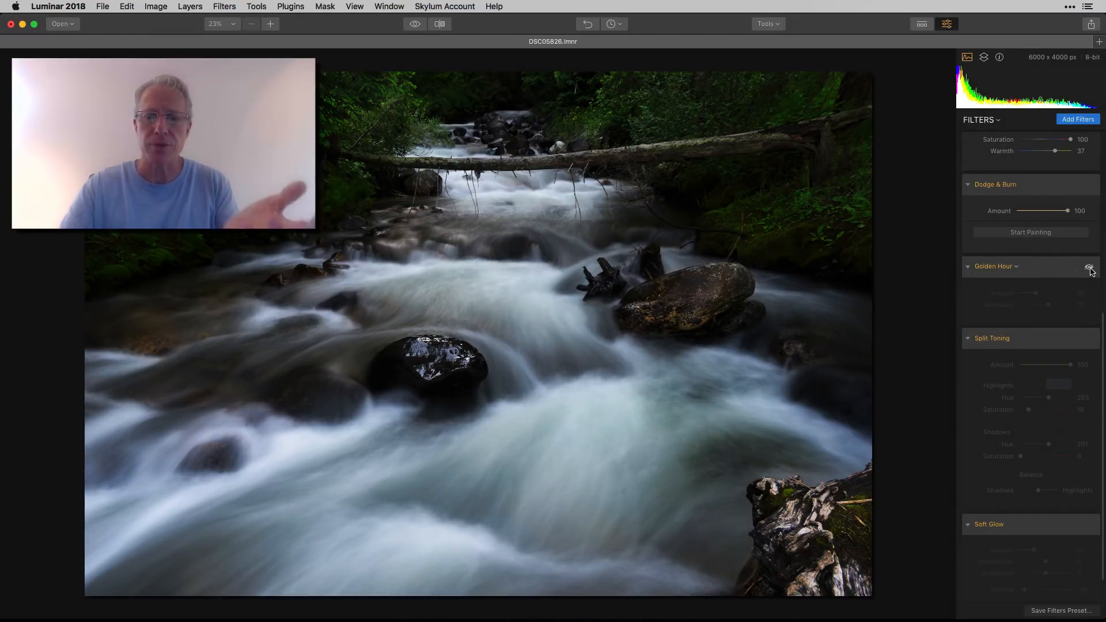
# Re-enable Golden Hour, then preview Split Toning on and switch it off again.
pyautogui.click(1090, 267)
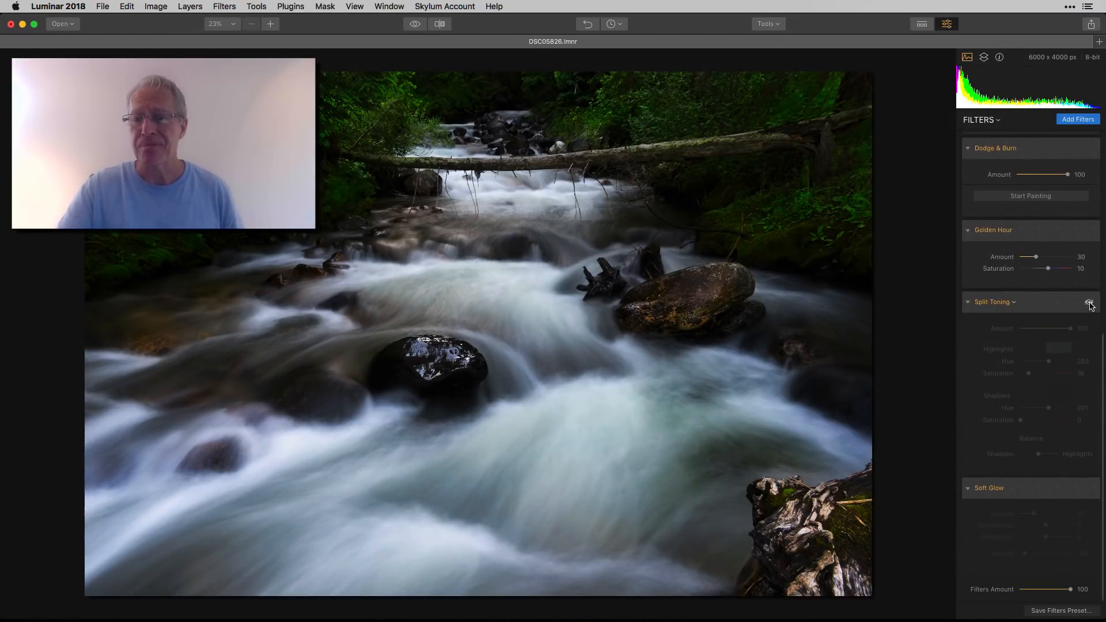
pyautogui.click(1090, 303)
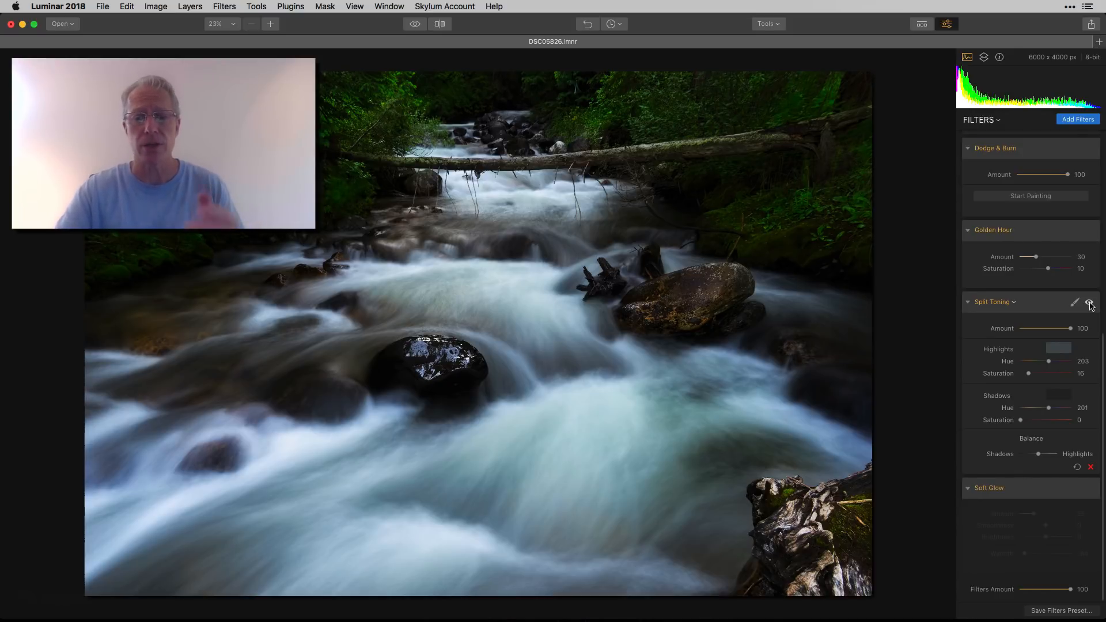
pyautogui.click(1090, 305)
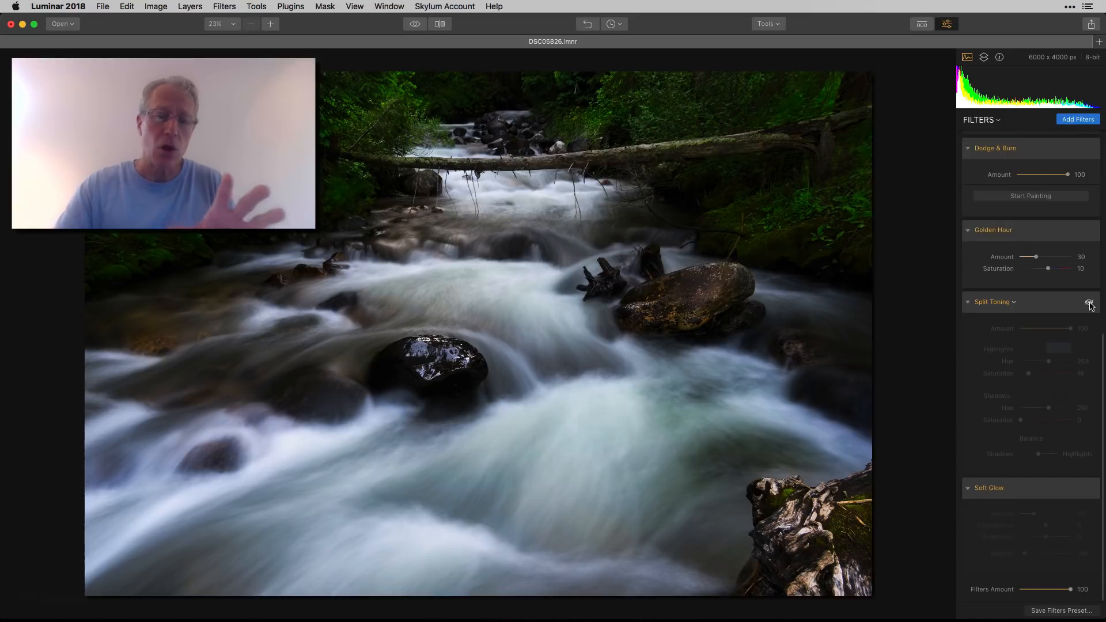
# Re-enable Split Toning with Highlights Hue 203 and Saturation 16, Soft Glow still off.
pyautogui.click(1090, 304)
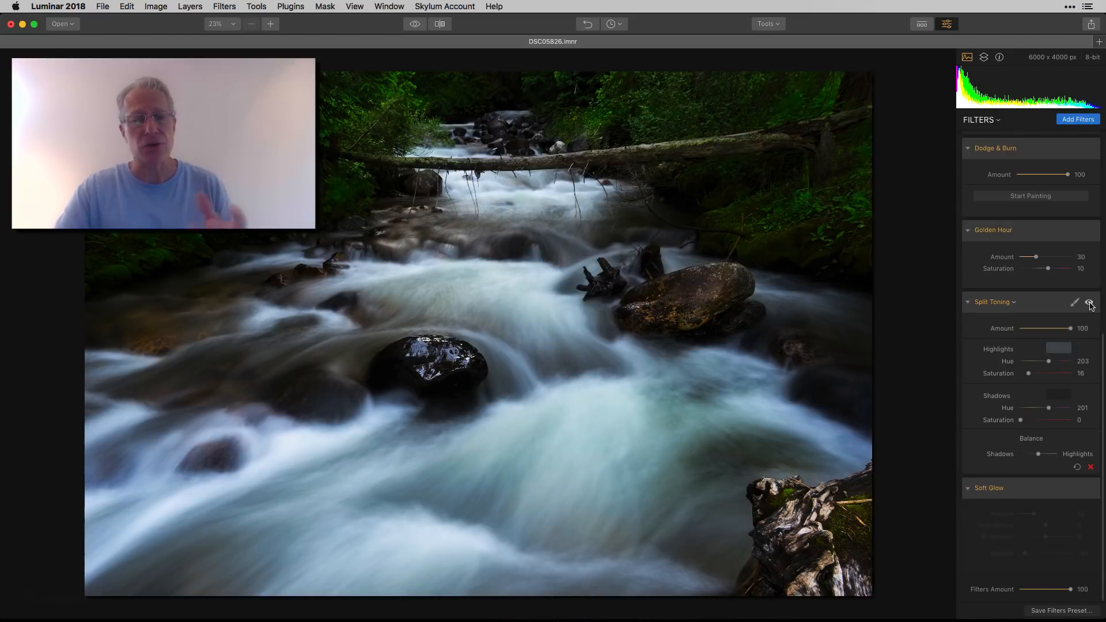
pyautogui.click(415, 23)
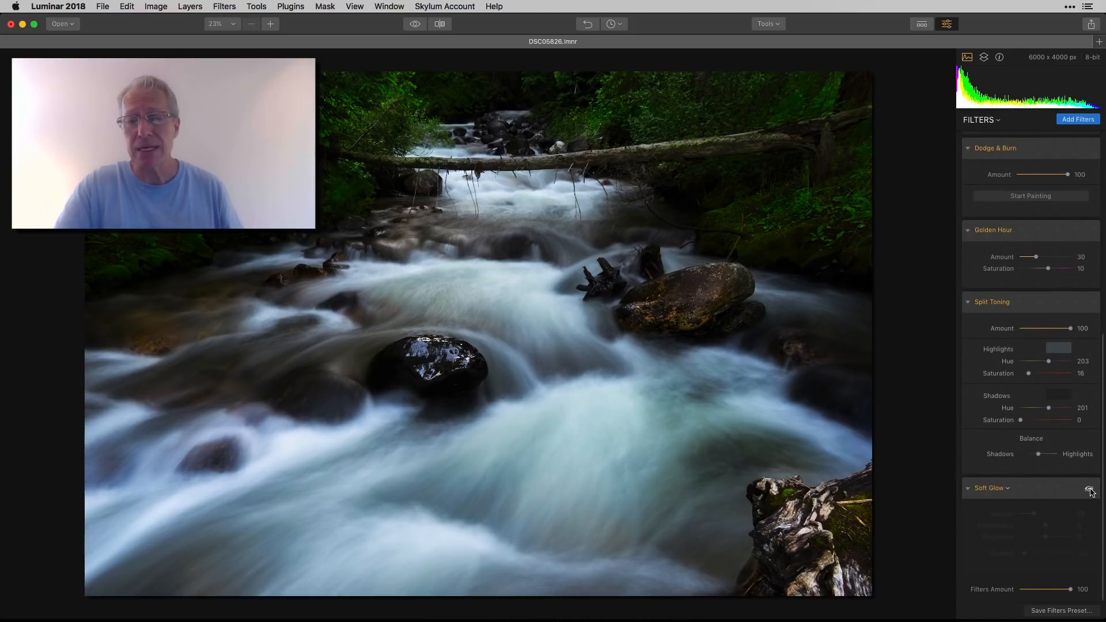
# Preview Soft Glow (Amount 25, Warmth -84) on, off and on again.
pyautogui.click(1090, 488)
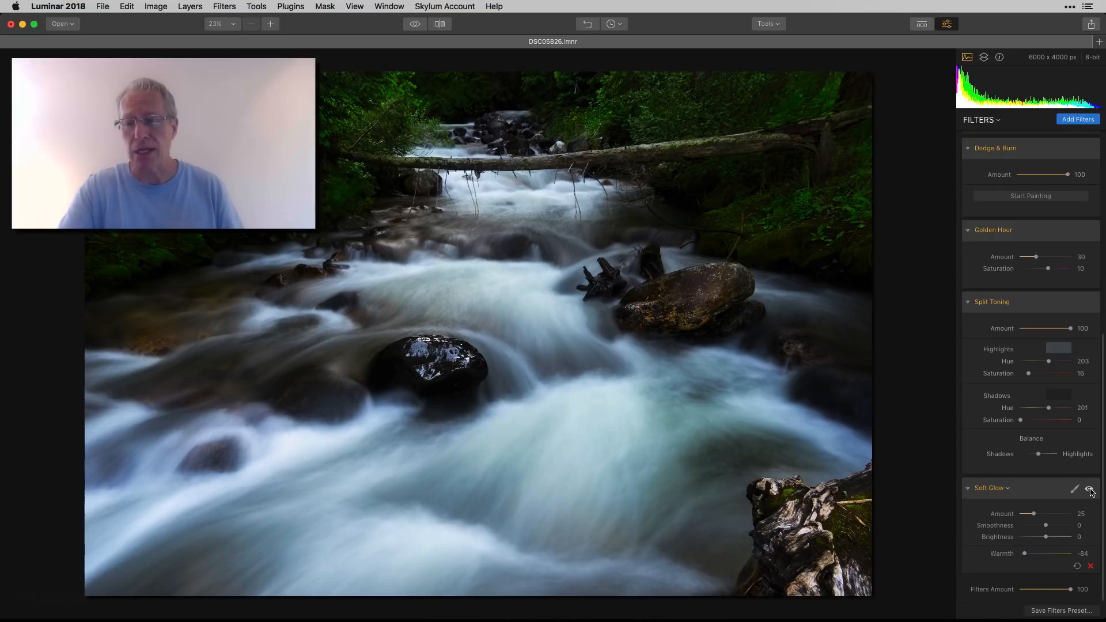
pyautogui.click(1089, 489)
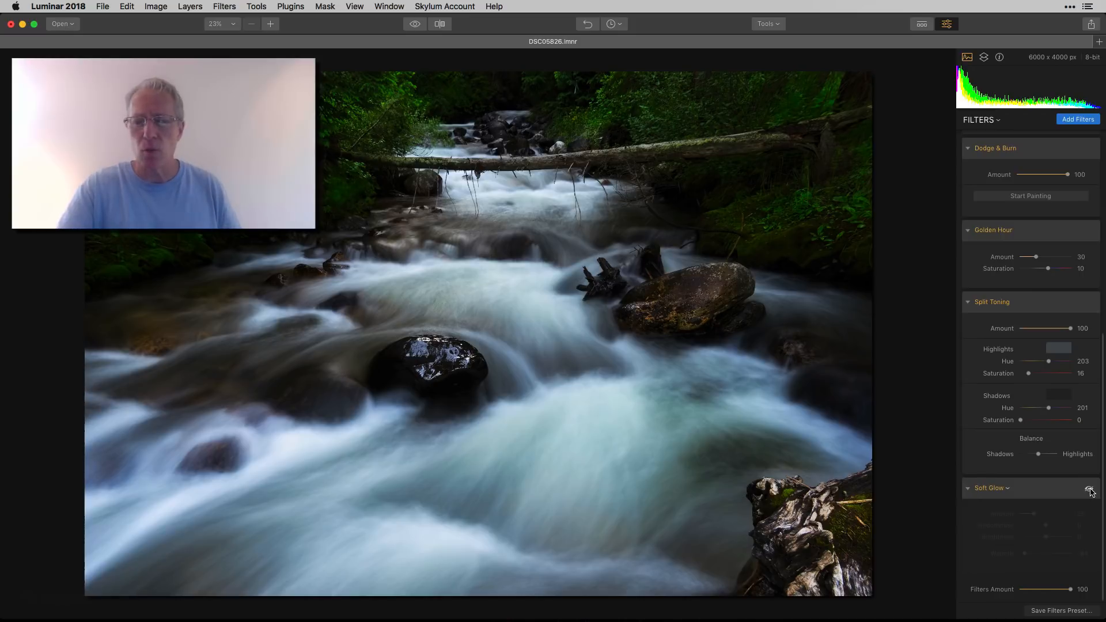
pyautogui.click(1089, 491)
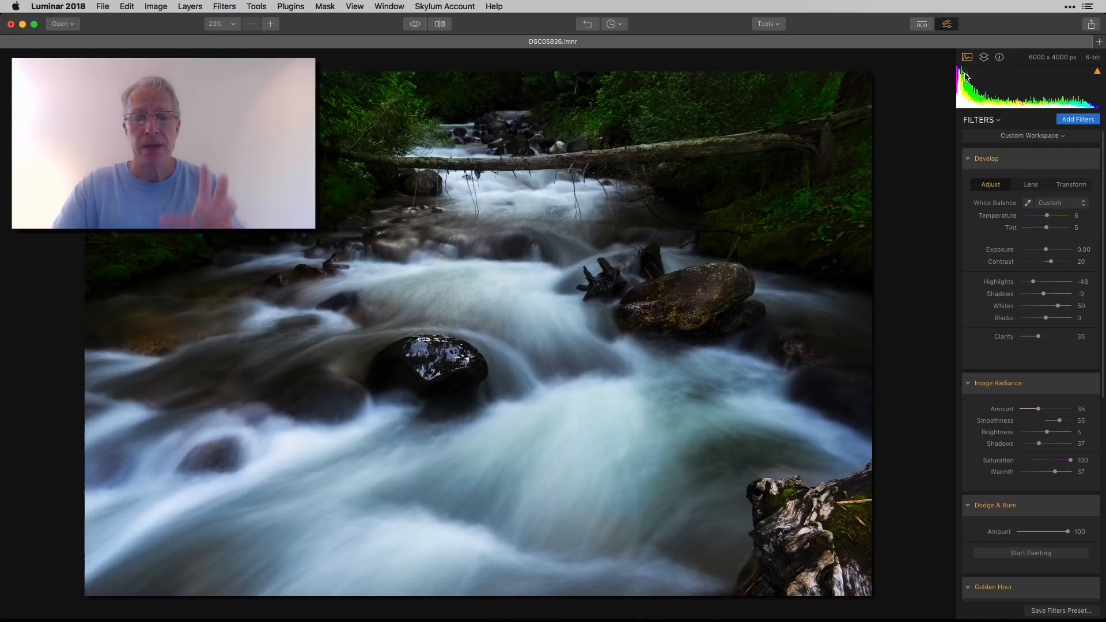
pyautogui.moveTo(843, 255)
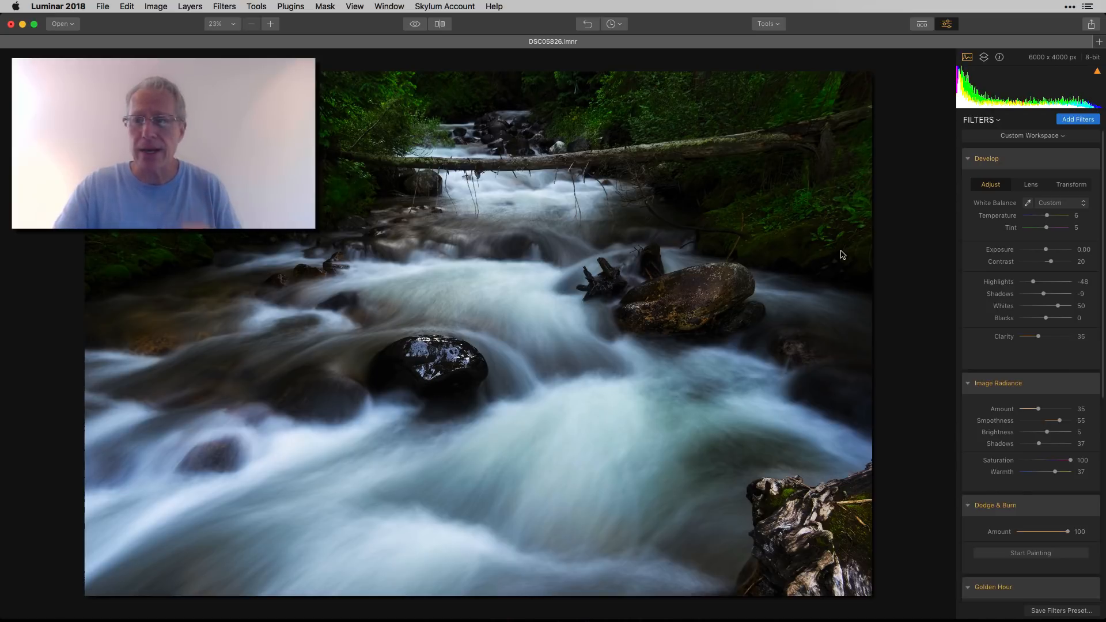
# With the clipping overlay on, push Develop Whites until the water clips, then settle at 55.
pyautogui.click(965, 72)
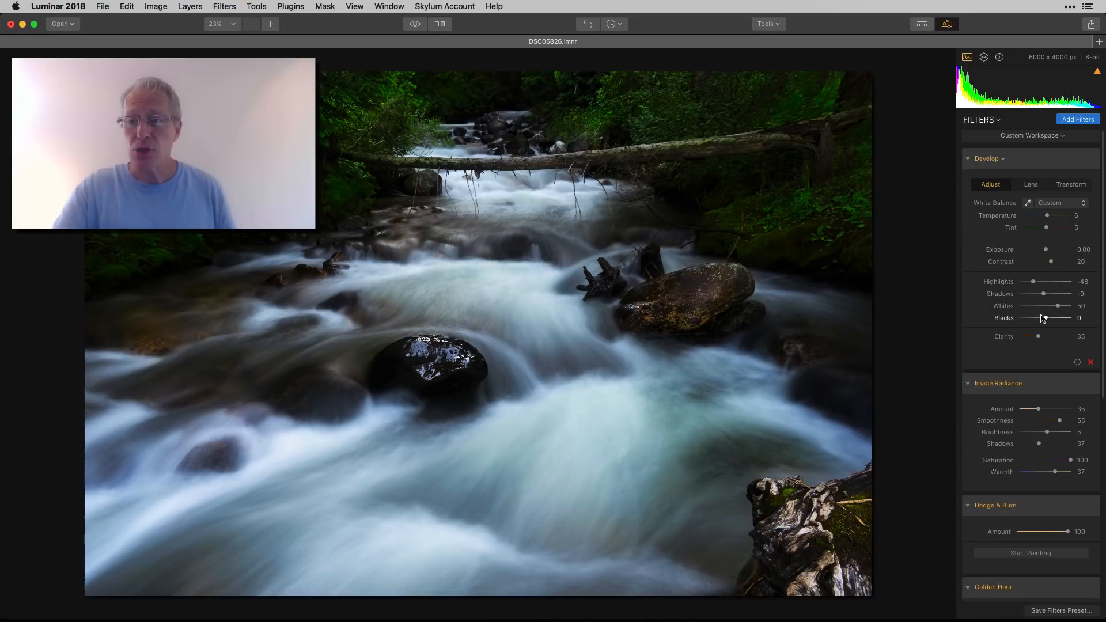
pyautogui.moveTo(1061, 305); pyautogui.dragTo(1073, 305)
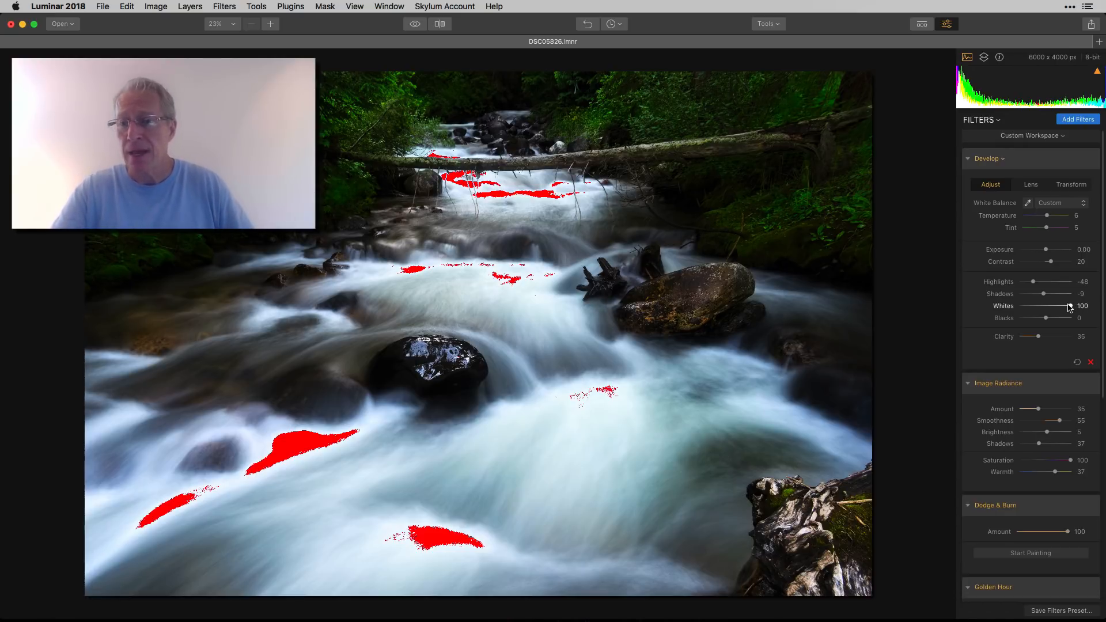
pyautogui.moveTo(1070, 305); pyautogui.dragTo(1063, 305)
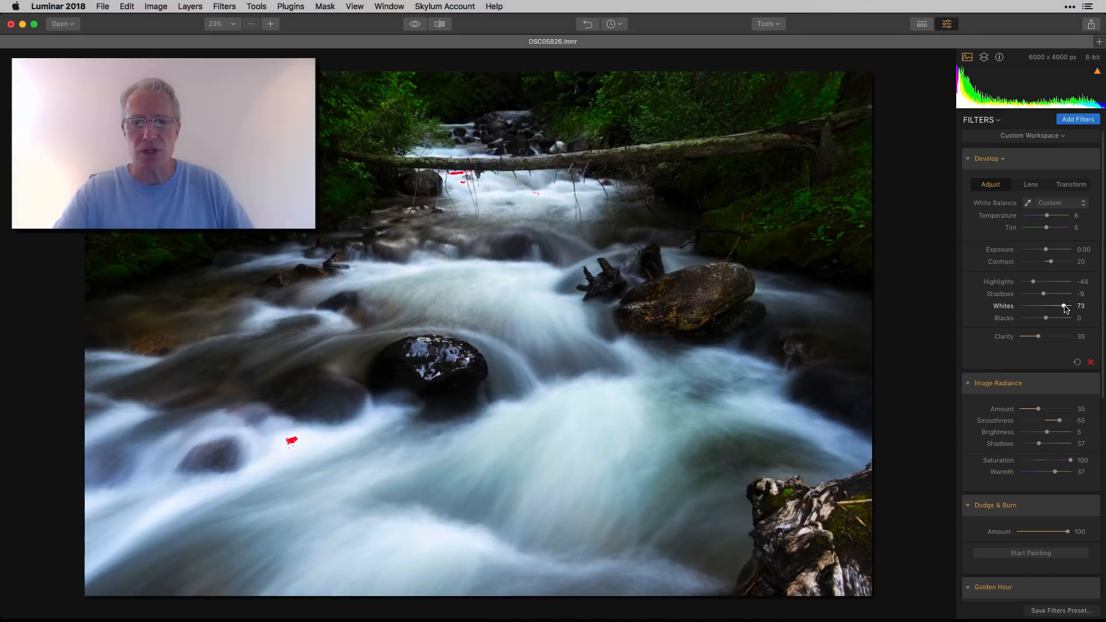
pyautogui.moveTo(1064, 307); pyautogui.dragTo(1061, 306)
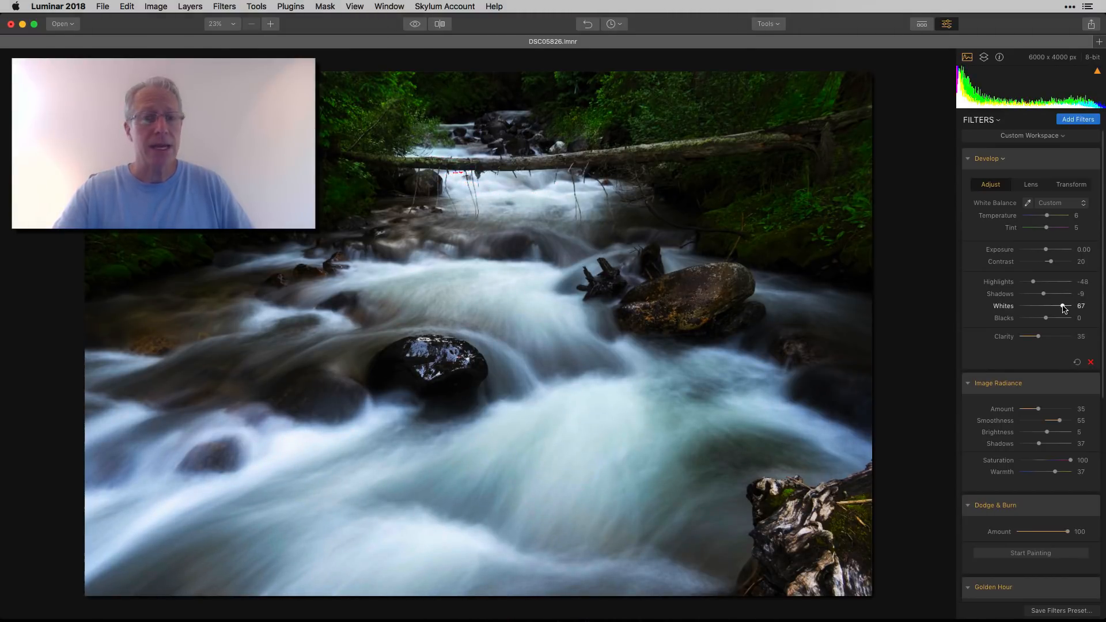
pyautogui.moveTo(1064, 305); pyautogui.dragTo(1063, 306)
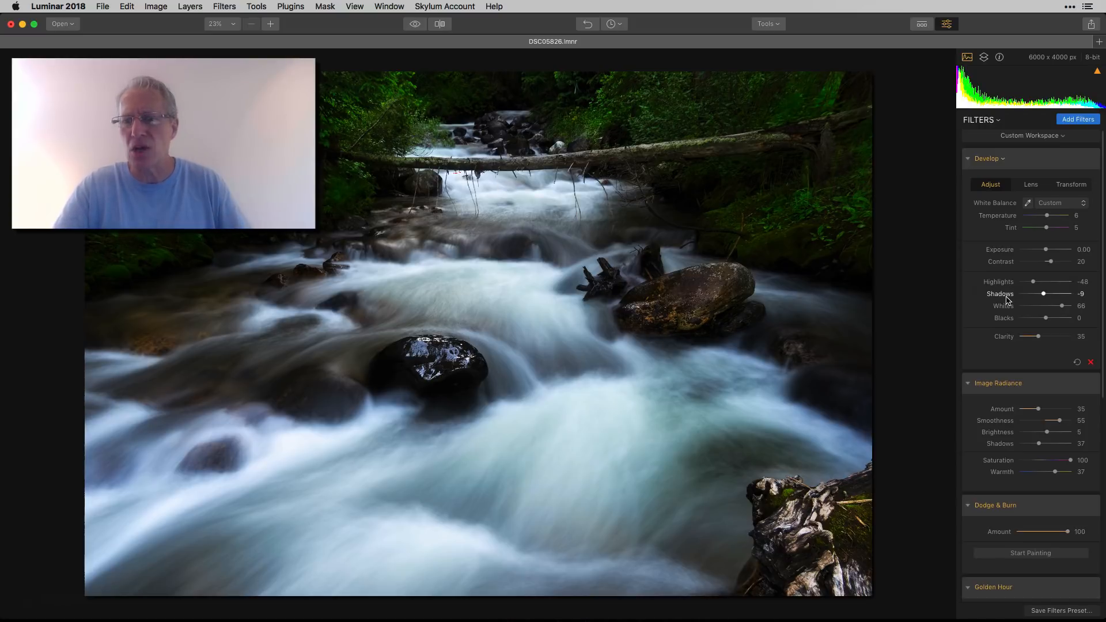
pyautogui.moveTo(1060, 305); pyautogui.dragTo(1064, 305)
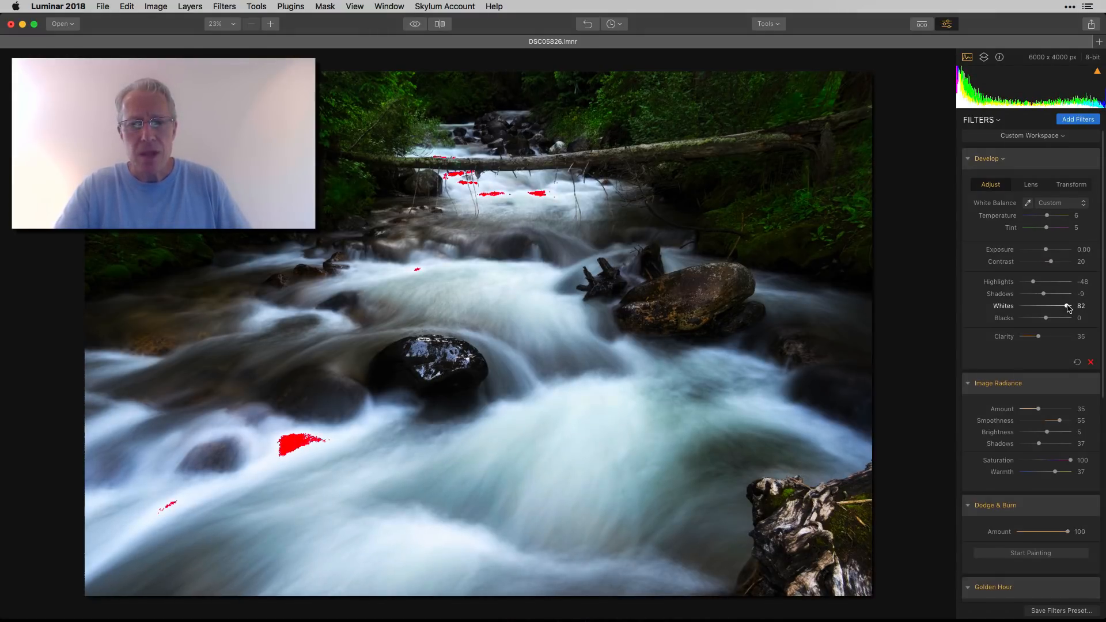
pyautogui.moveTo(1065, 307); pyautogui.dragTo(1068, 306)
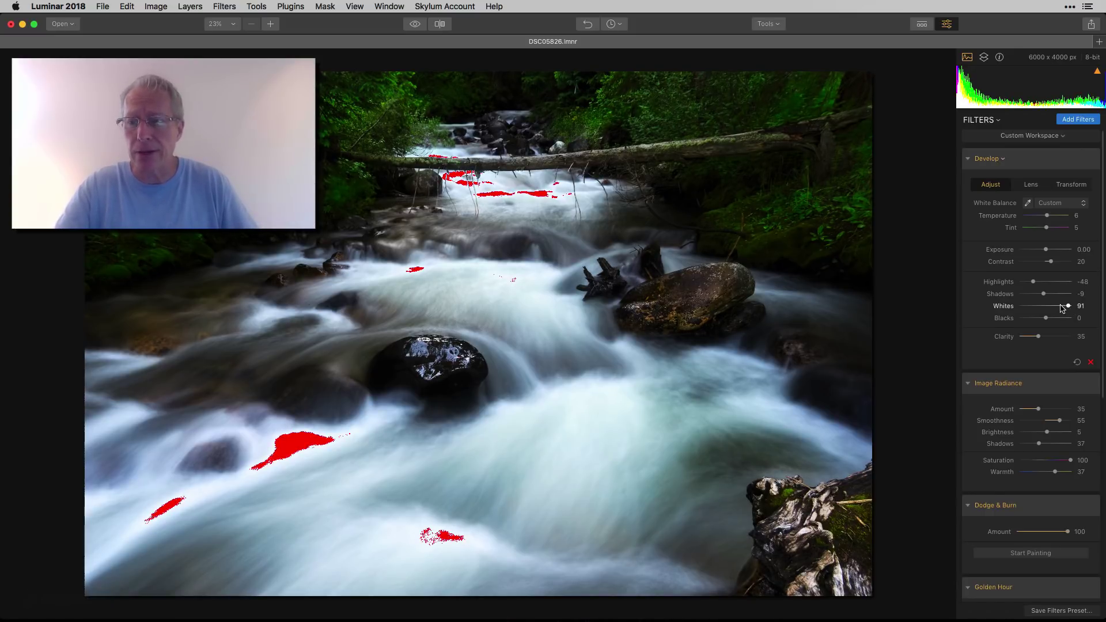
pyautogui.moveTo(1066, 305); pyautogui.dragTo(1058, 305)
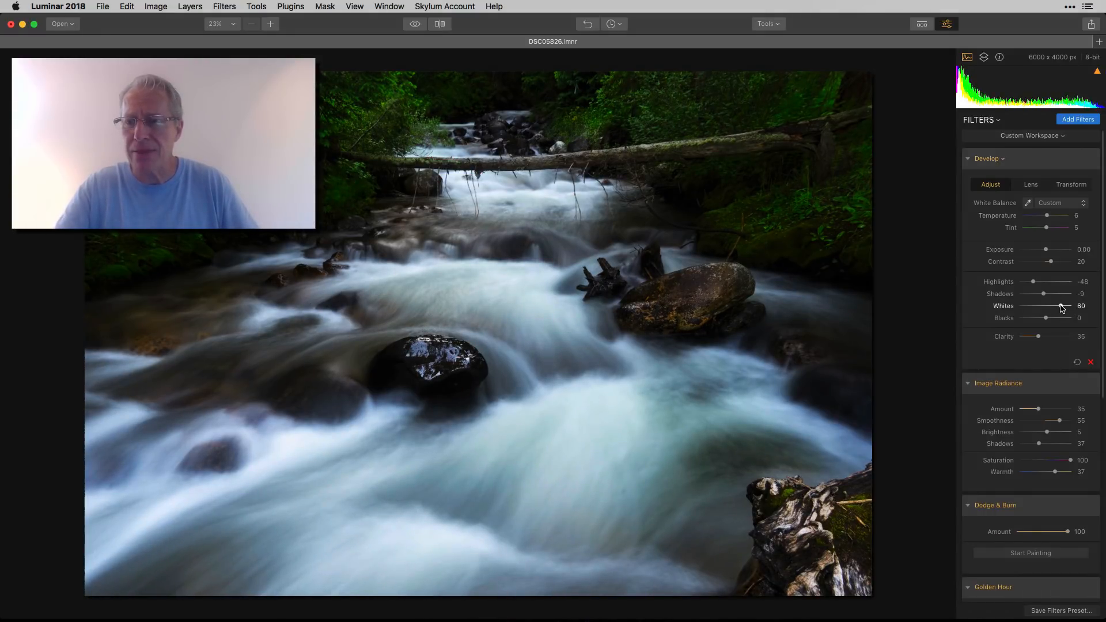
pyautogui.moveTo(1067, 305); pyautogui.dragTo(1060, 305)
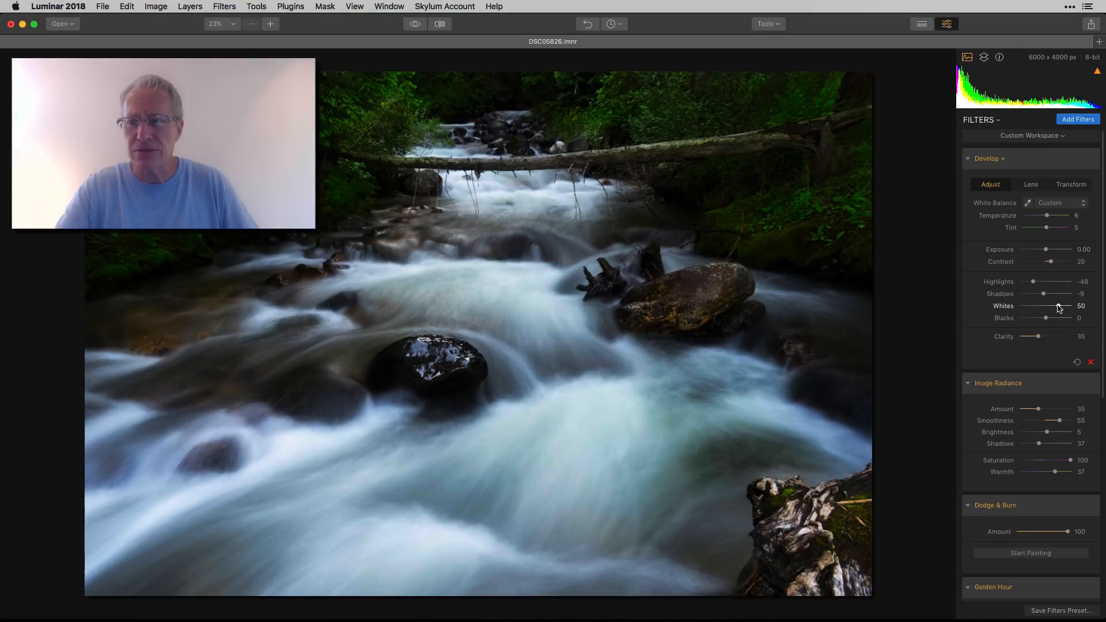
pyautogui.moveTo(1061, 306); pyautogui.dragTo(1066, 305)
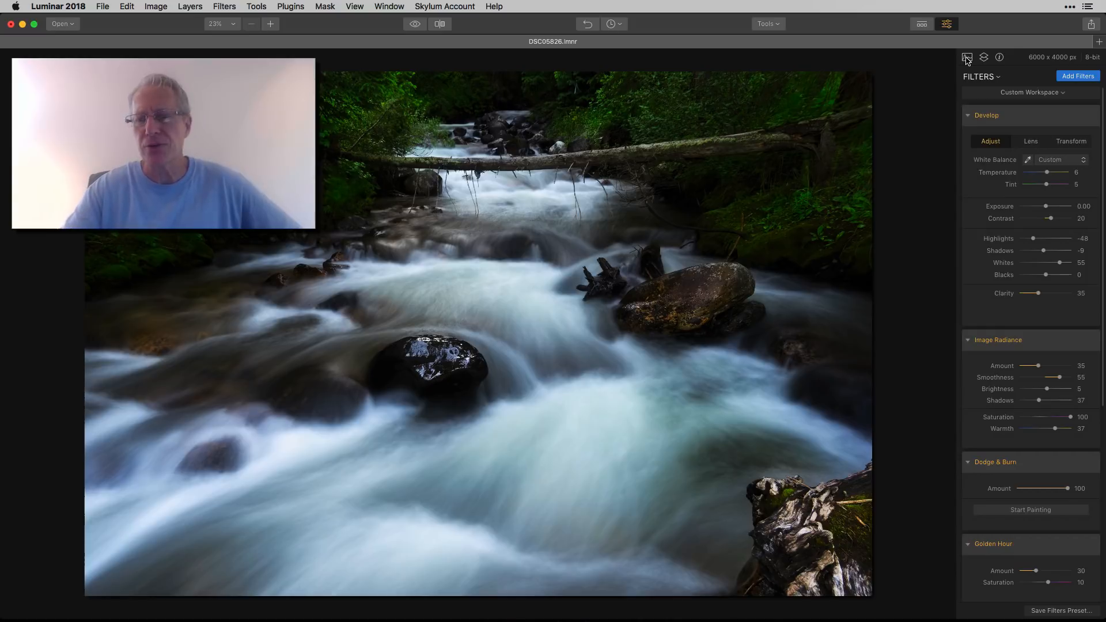
pyautogui.scroll(-3)
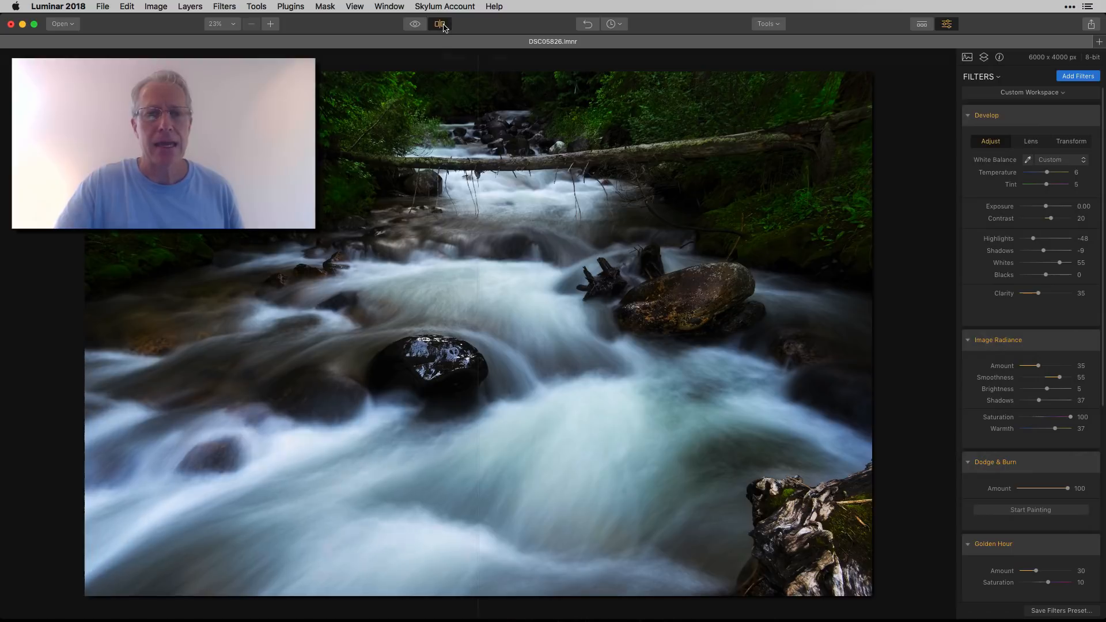
pyautogui.click(440, 23)
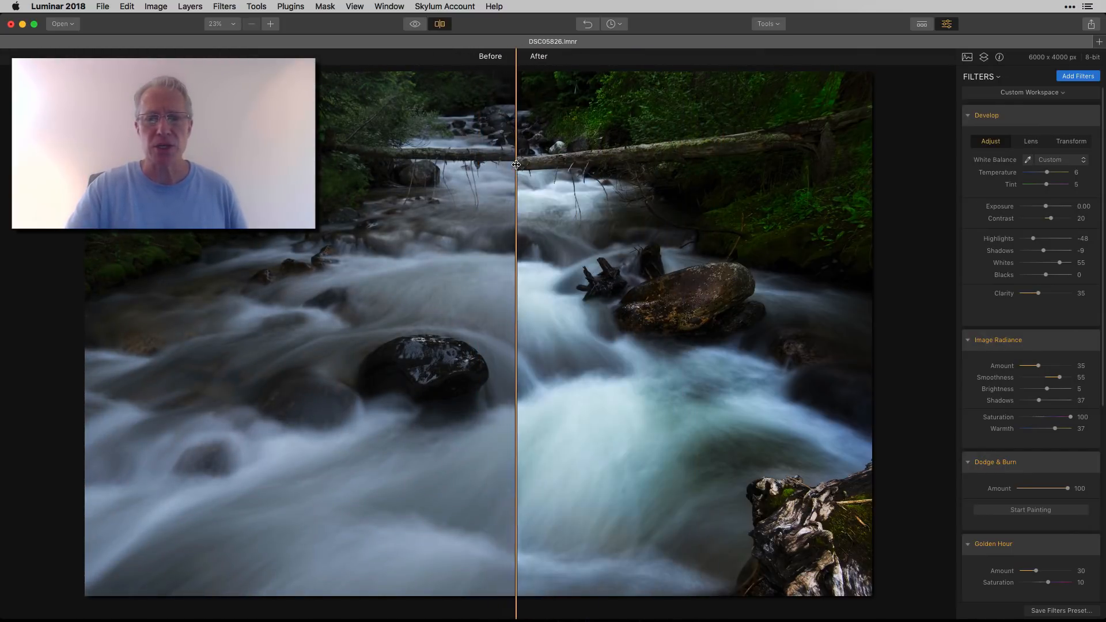
pyautogui.moveTo(515, 164); pyautogui.dragTo(366, 165)
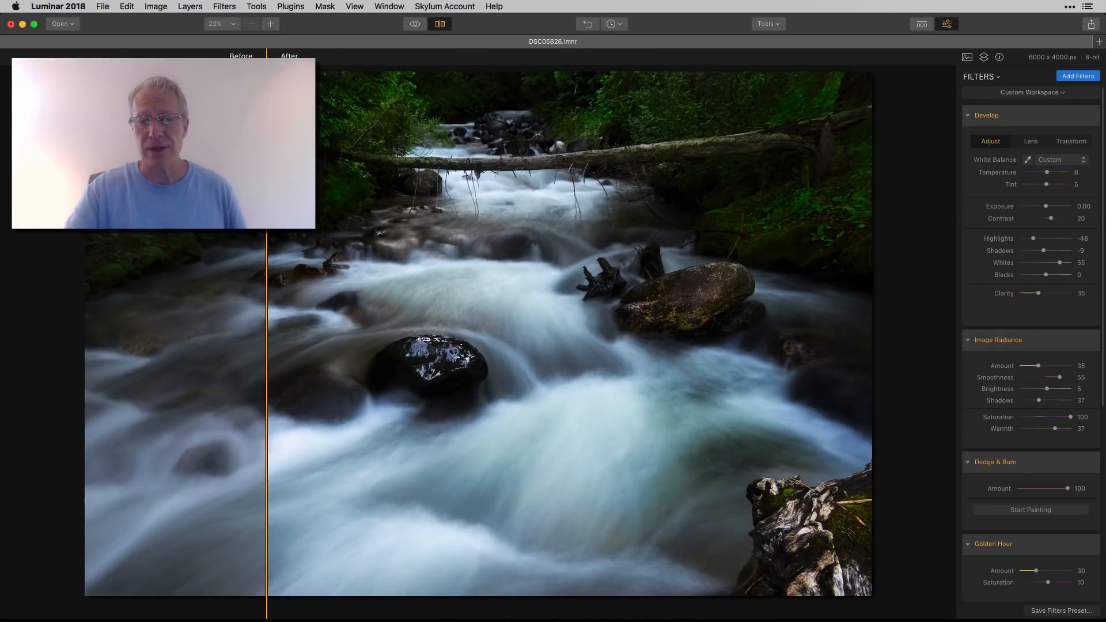
pyautogui.click(443, 23)
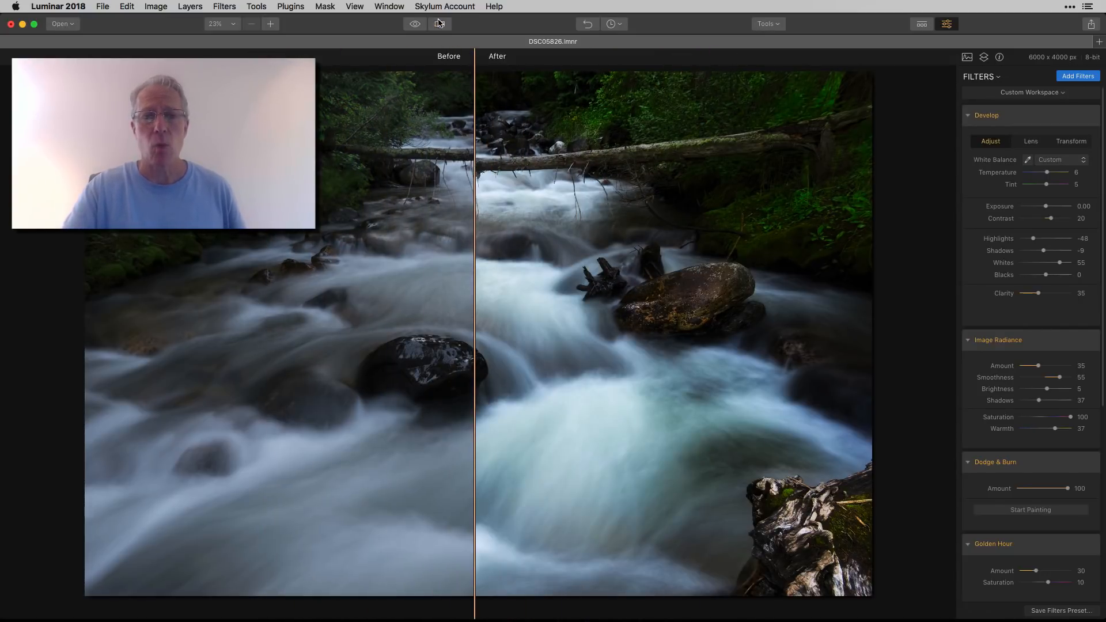
pyautogui.click(415, 23)
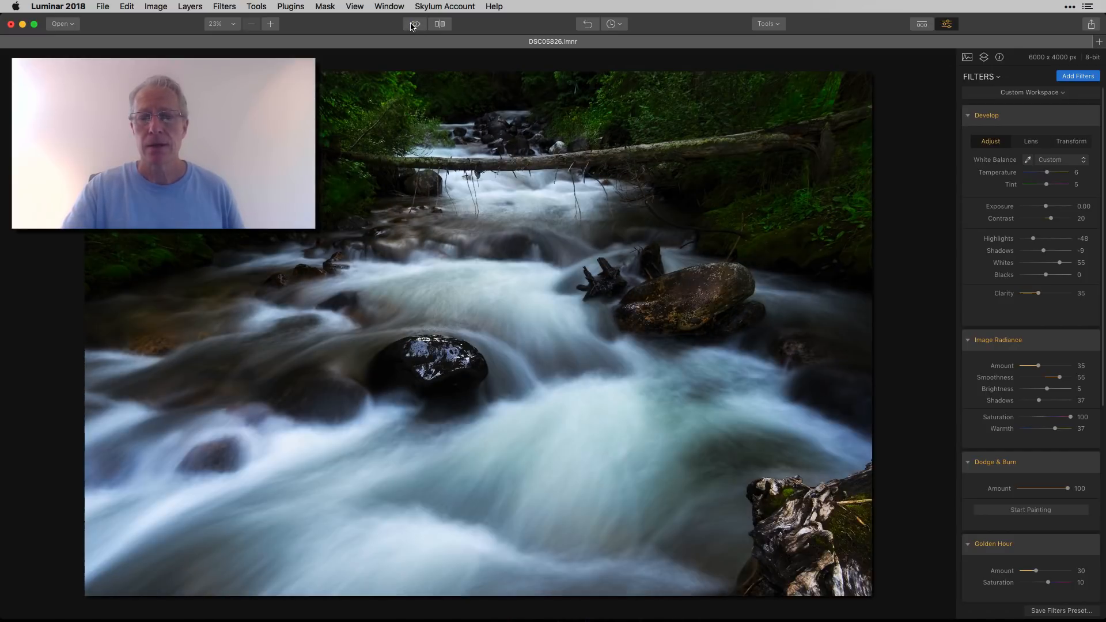